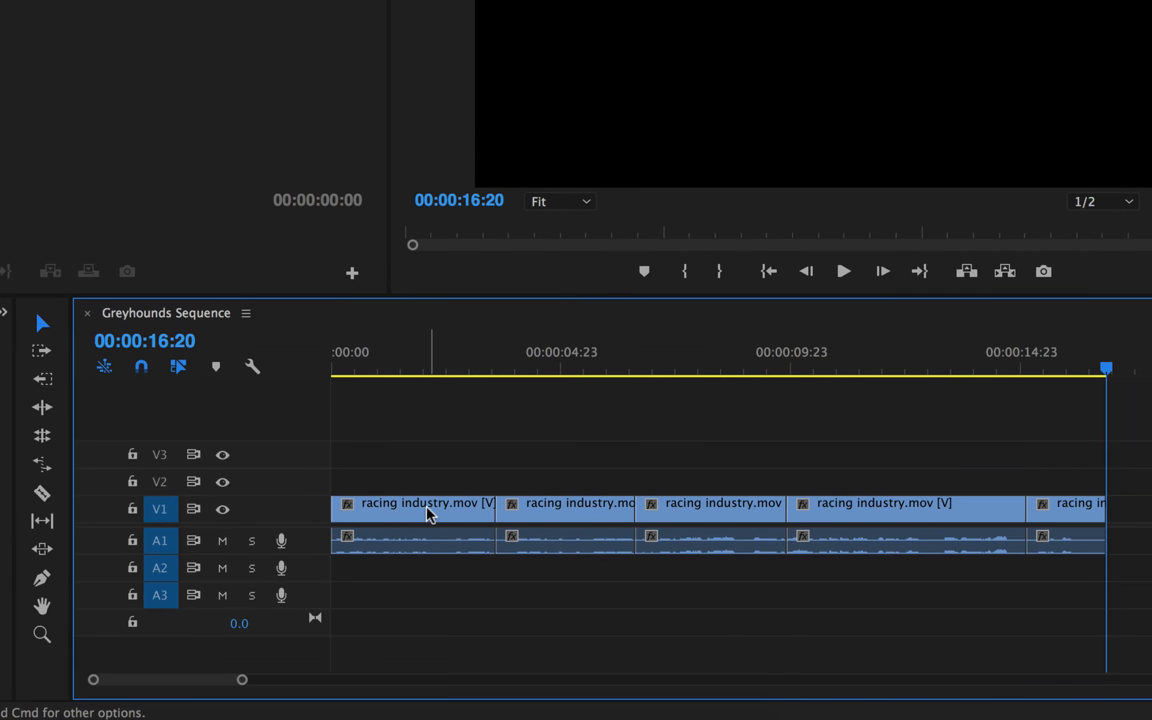
mouse_move(427, 512)
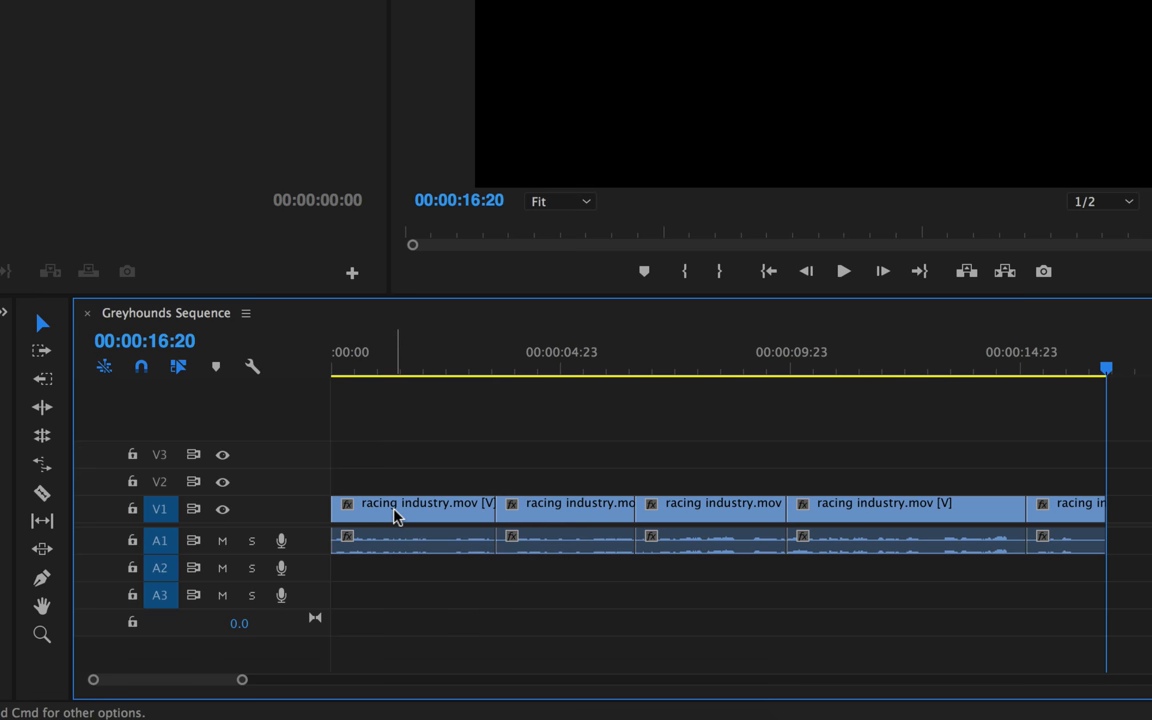
mouse_move(395, 515)
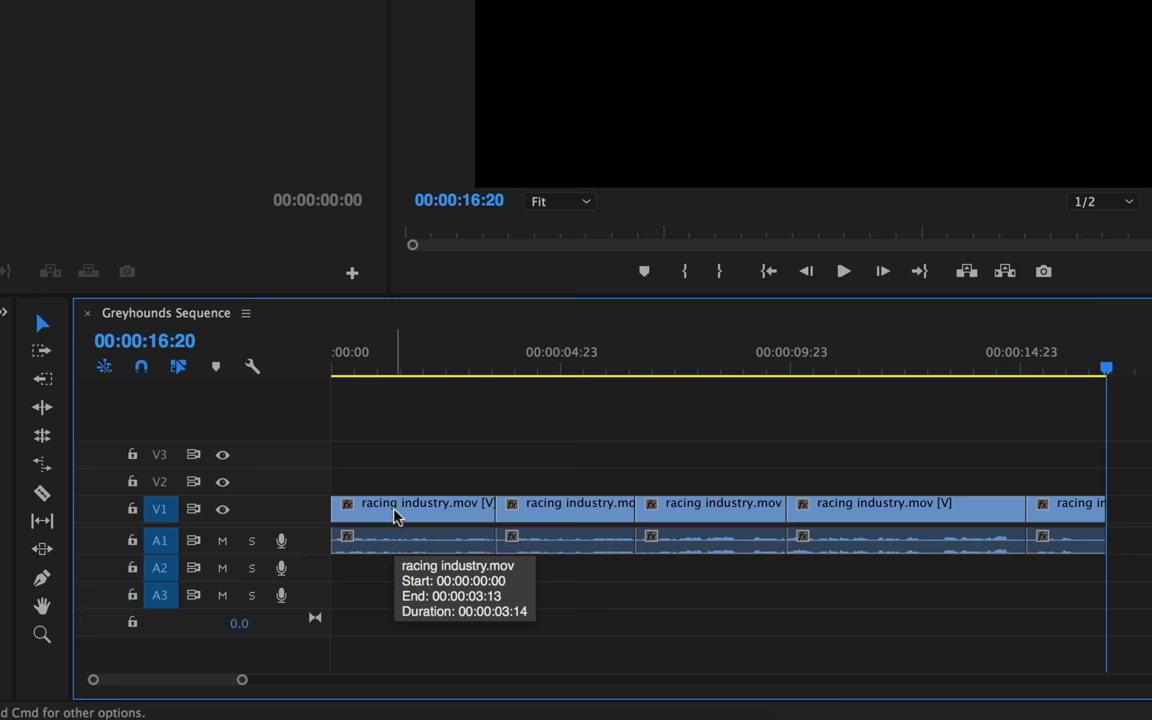
mouse_move(390, 399)
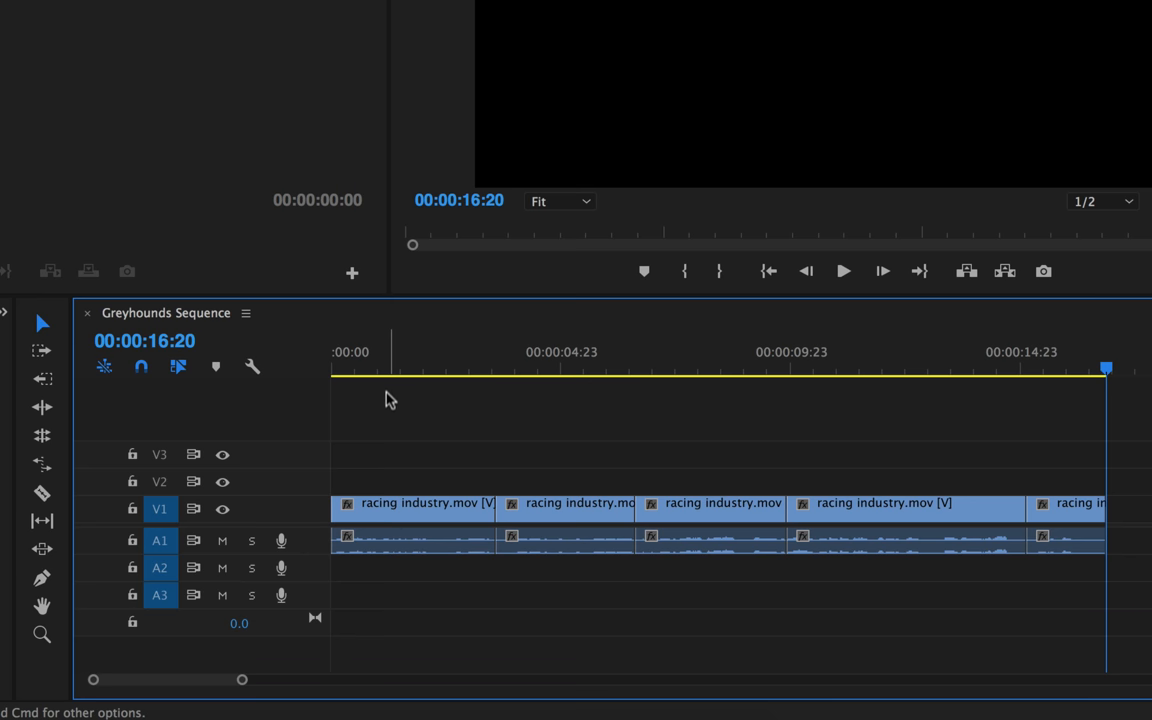
mouse_move(392, 470)
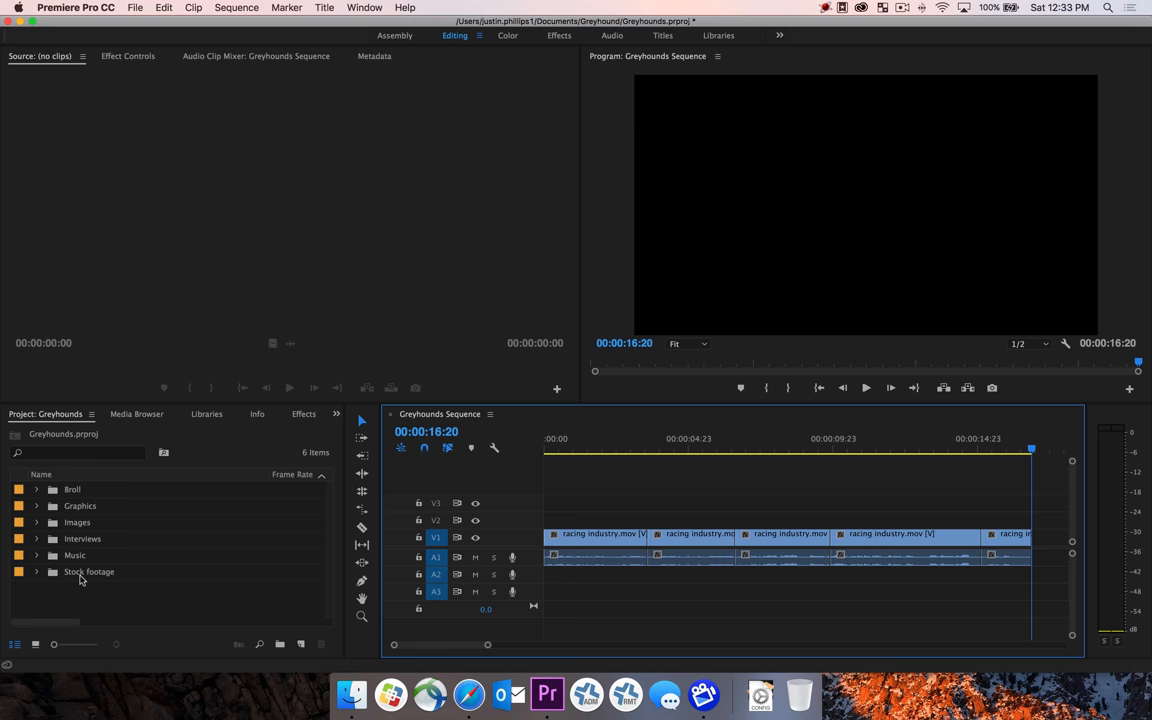
mouse_move(98, 575)
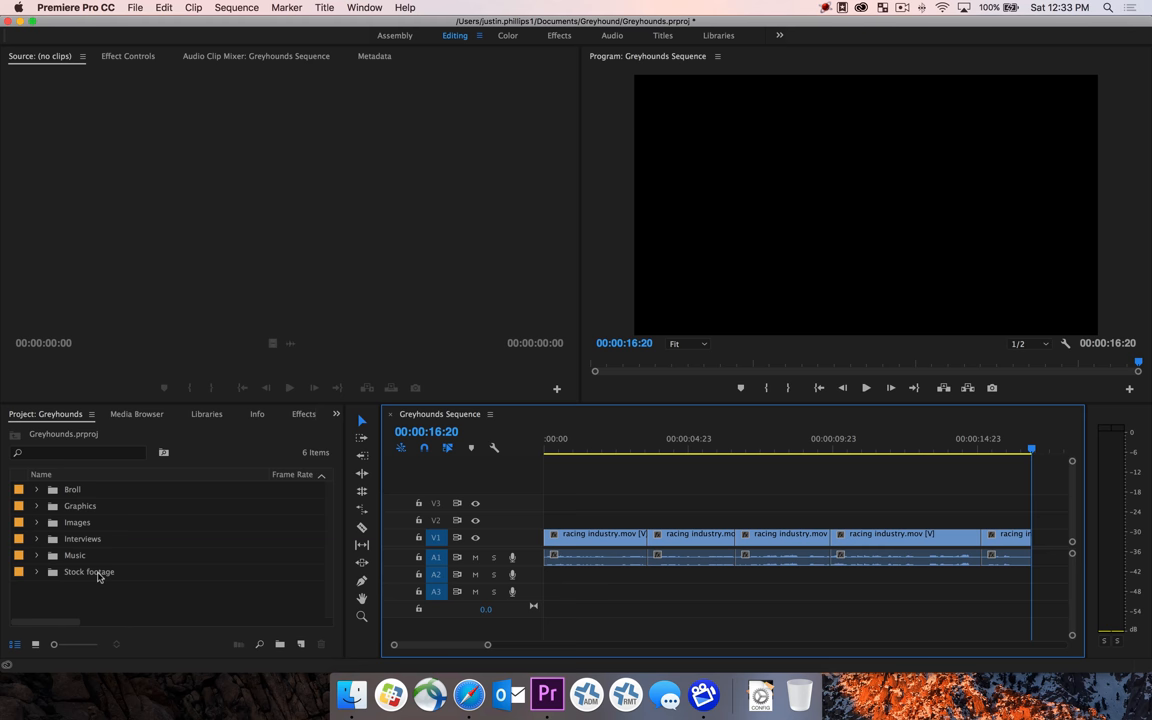
- Load mastersoakfin_greyhoundracing.mov from the Stock footage bin and scrub through the race
click(89, 571)
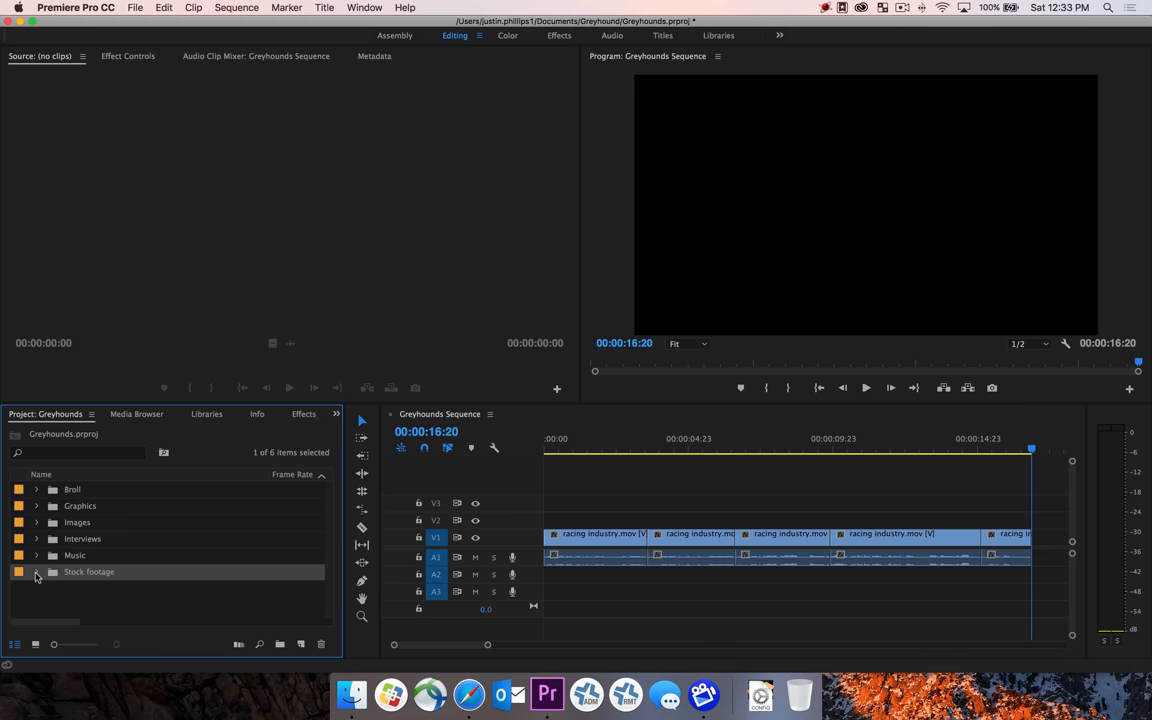
click(36, 571)
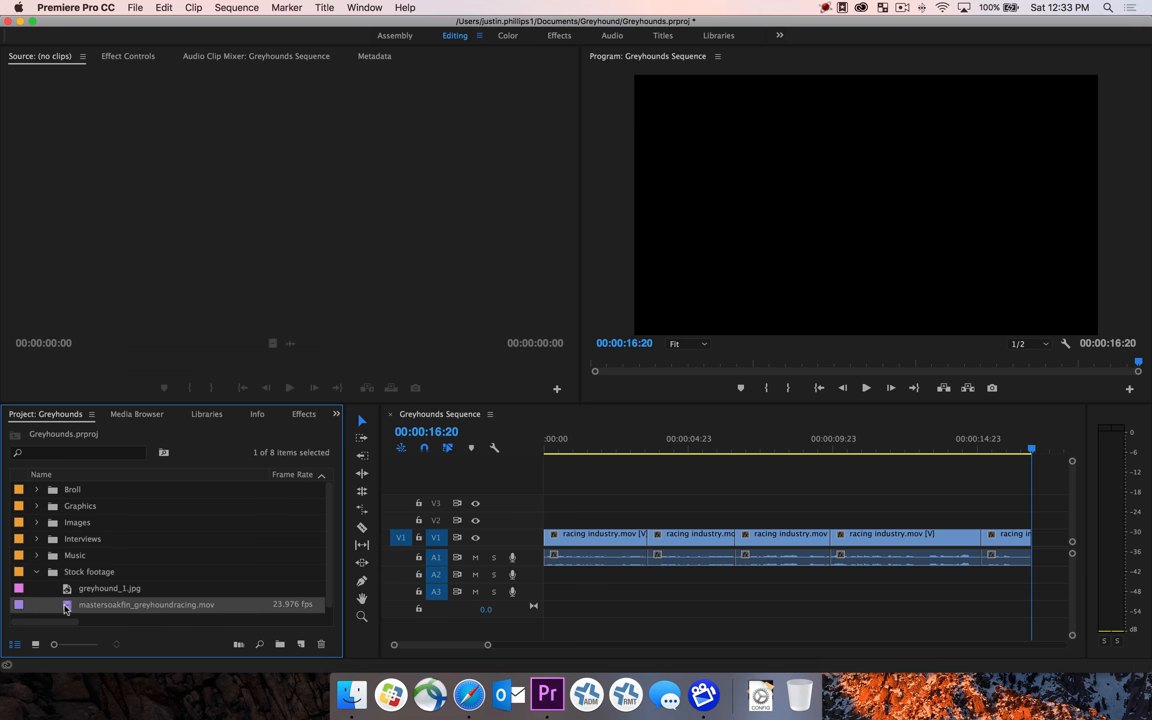
double_click(146, 604)
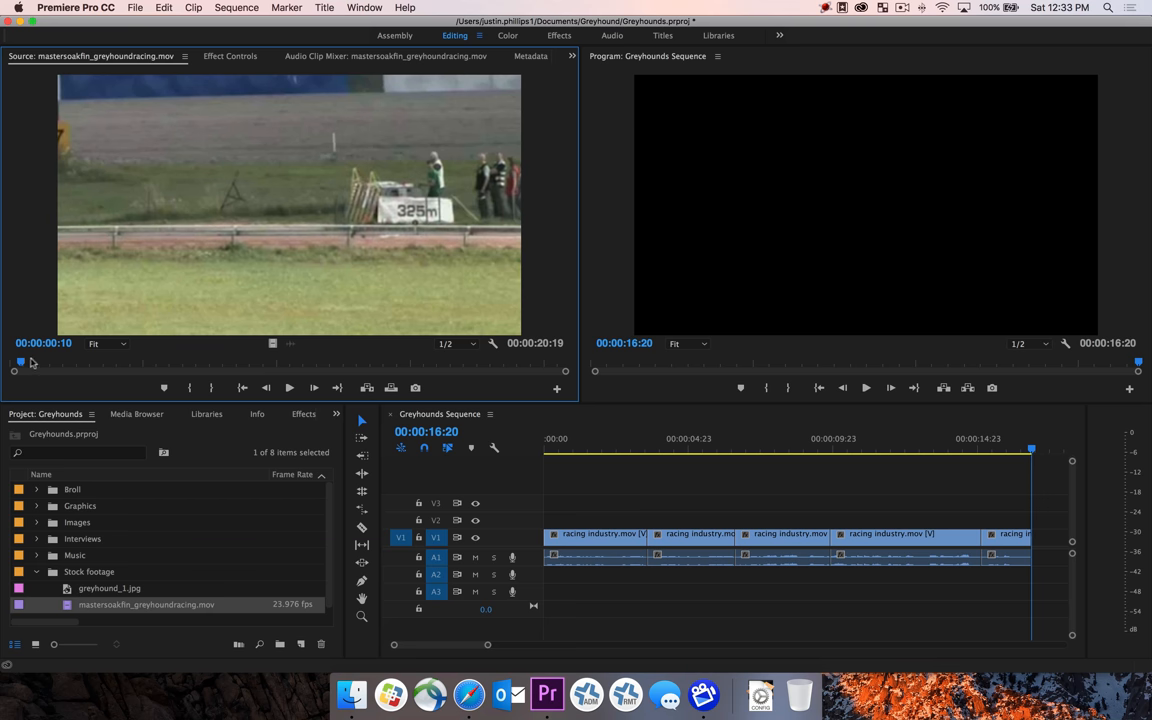
drag(17, 362, 90, 362)
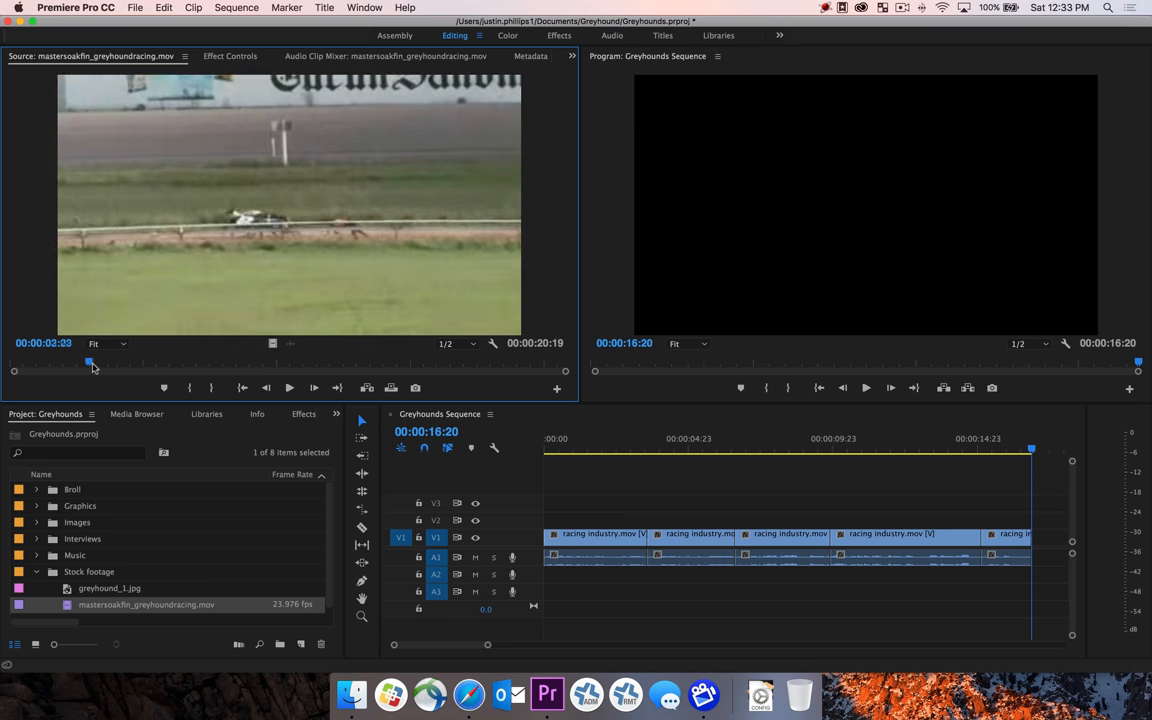
drag(90, 362, 210, 362)
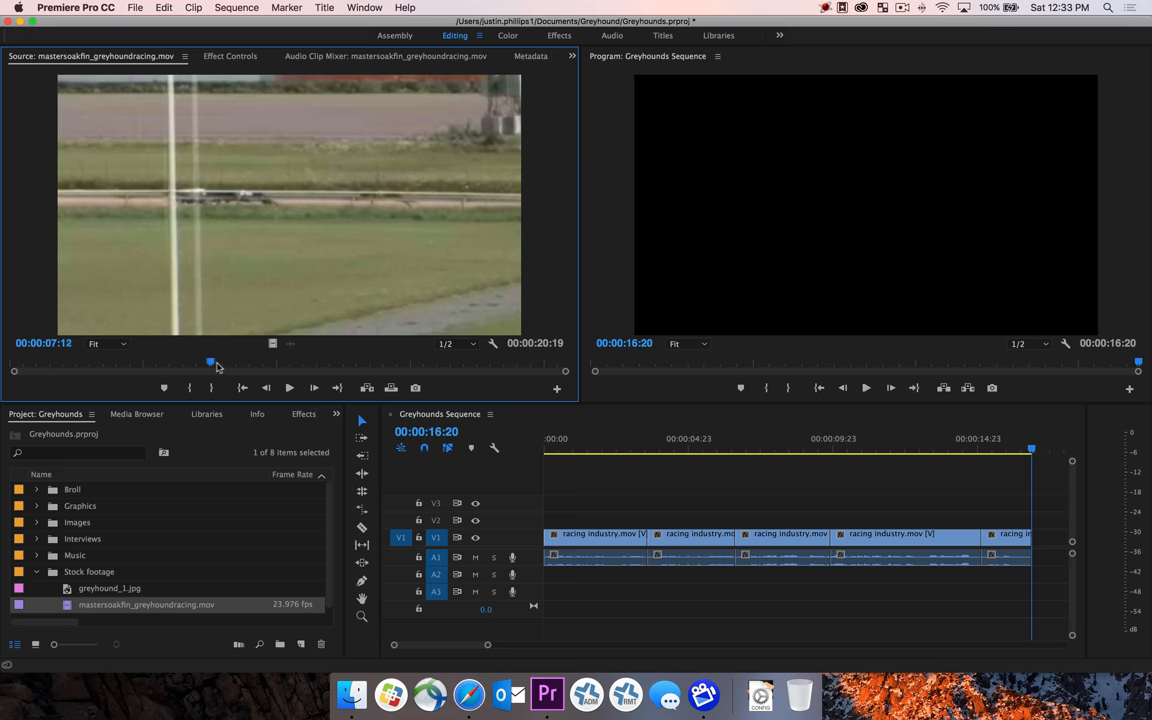
drag(210, 362, 316, 362)
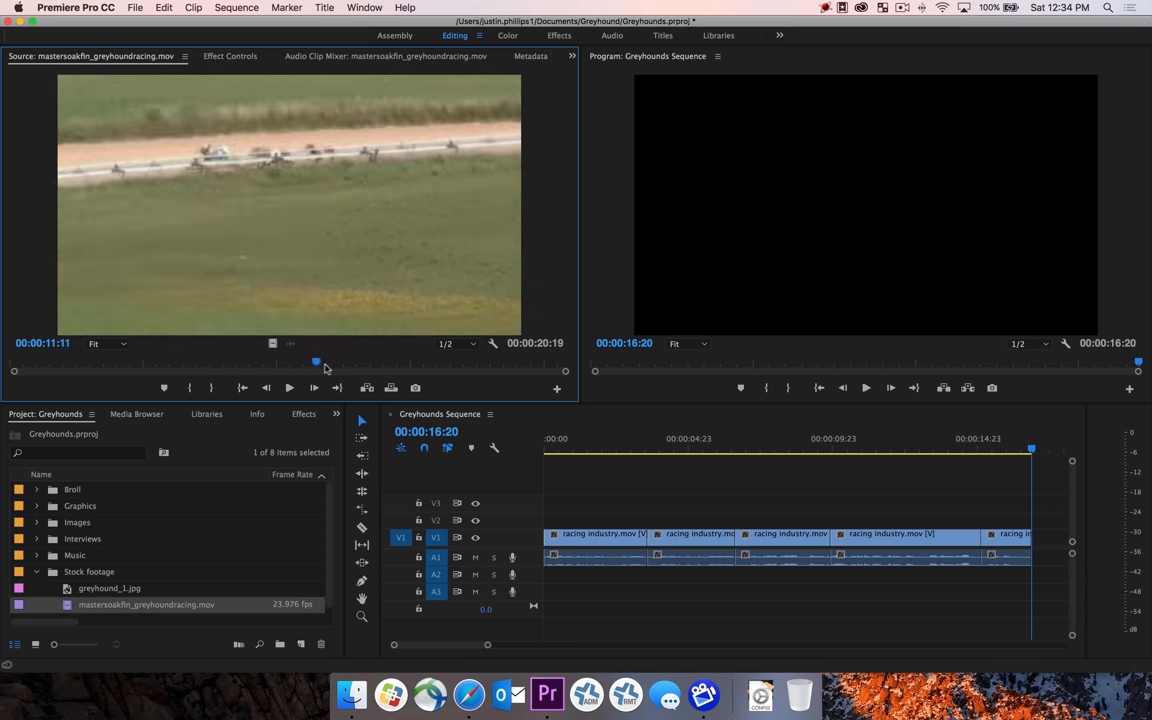
drag(318, 362, 413, 362)
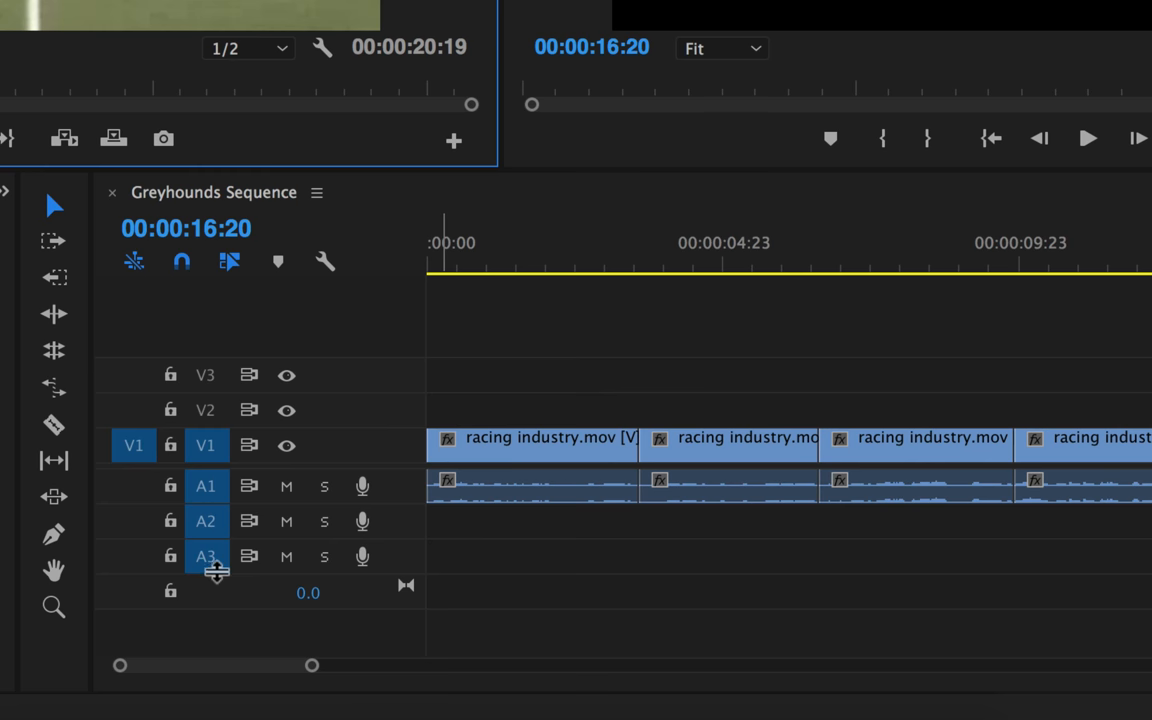
mouse_move(208, 448)
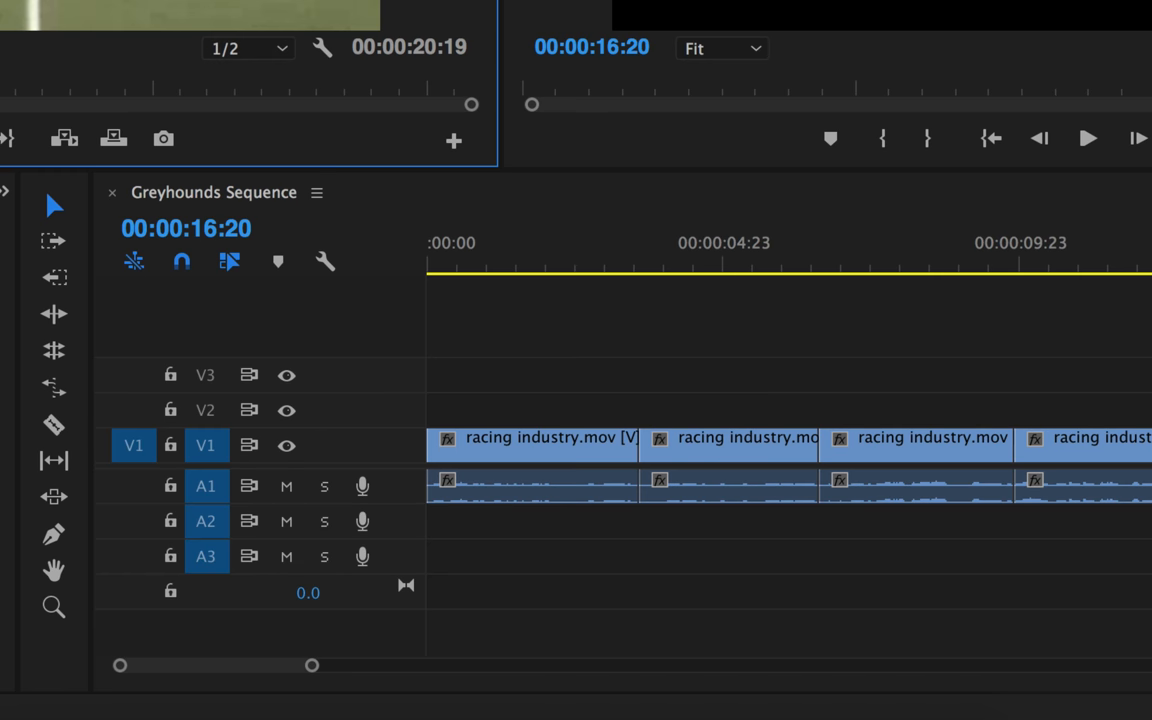
mouse_move(247, 48)
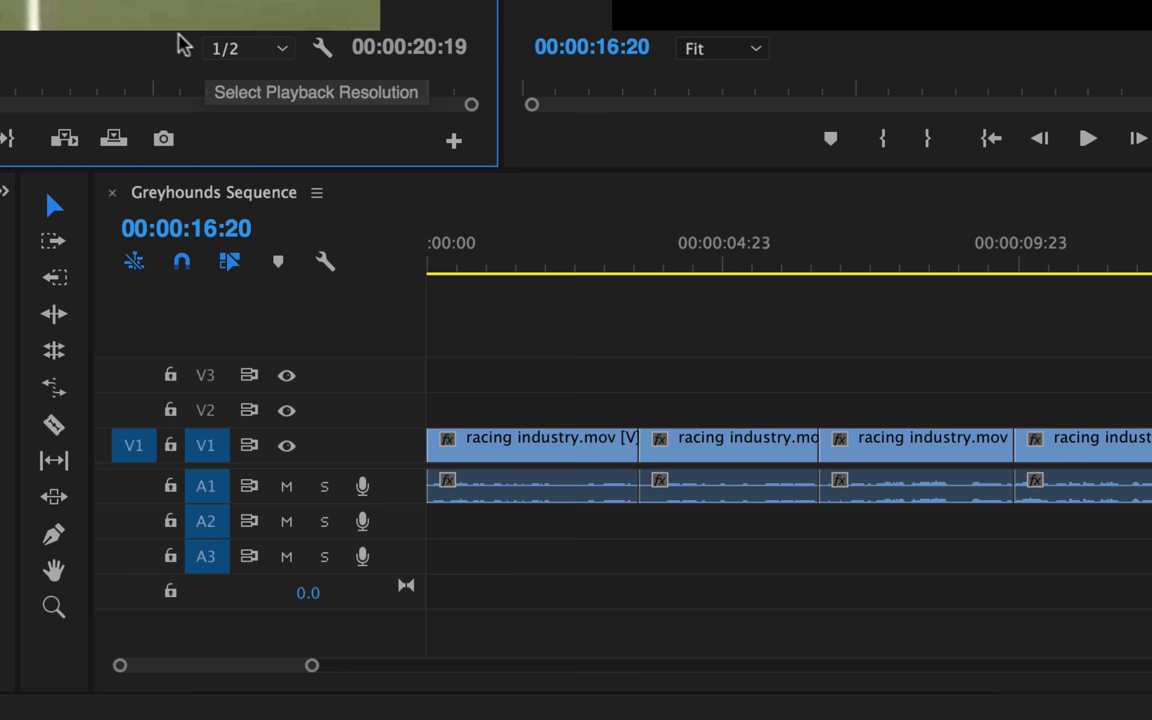
mouse_move(287, 445)
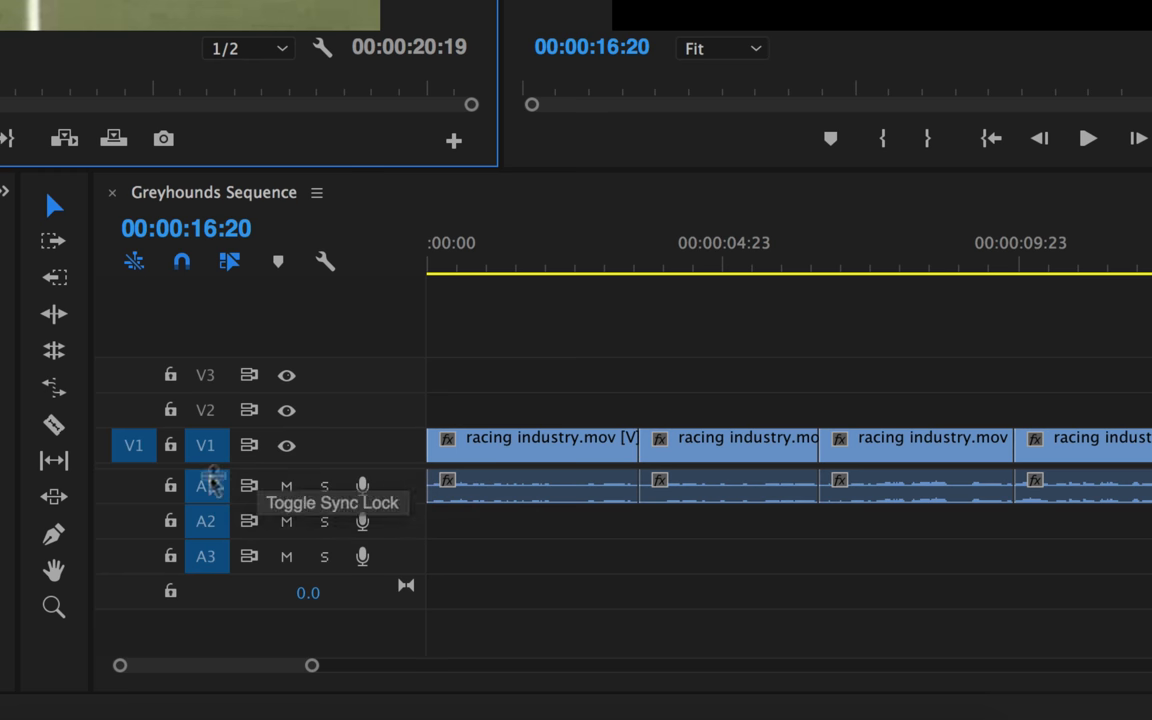
mouse_move(210, 565)
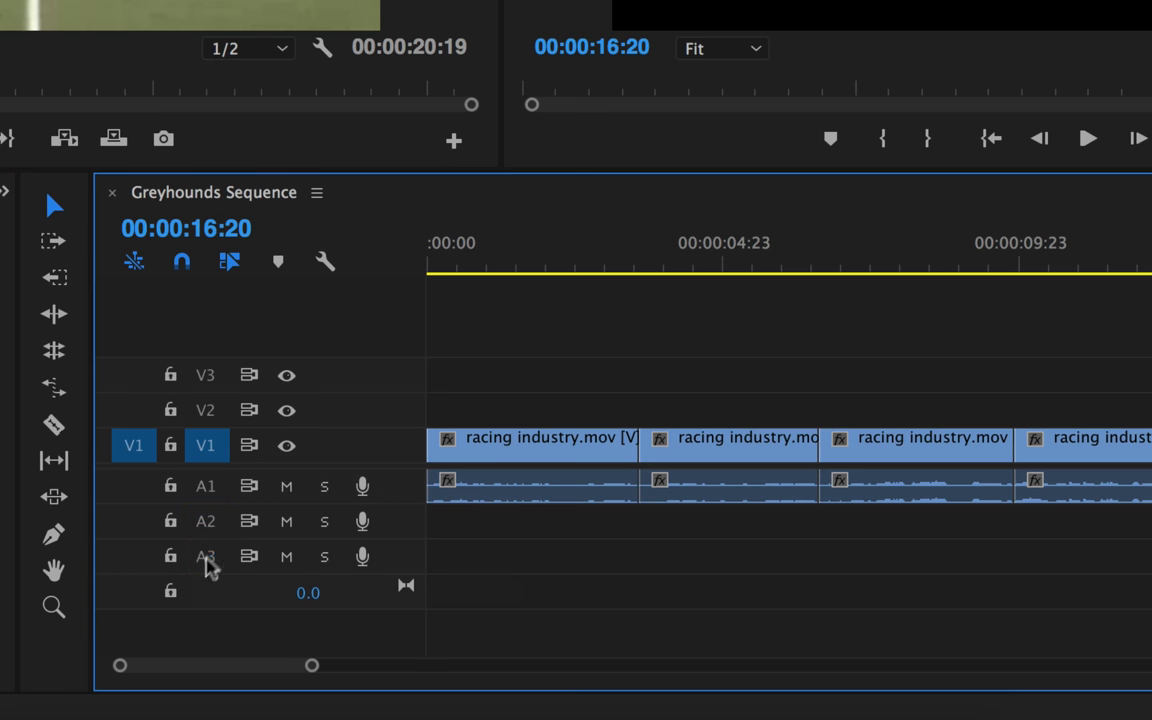
mouse_move(222, 495)
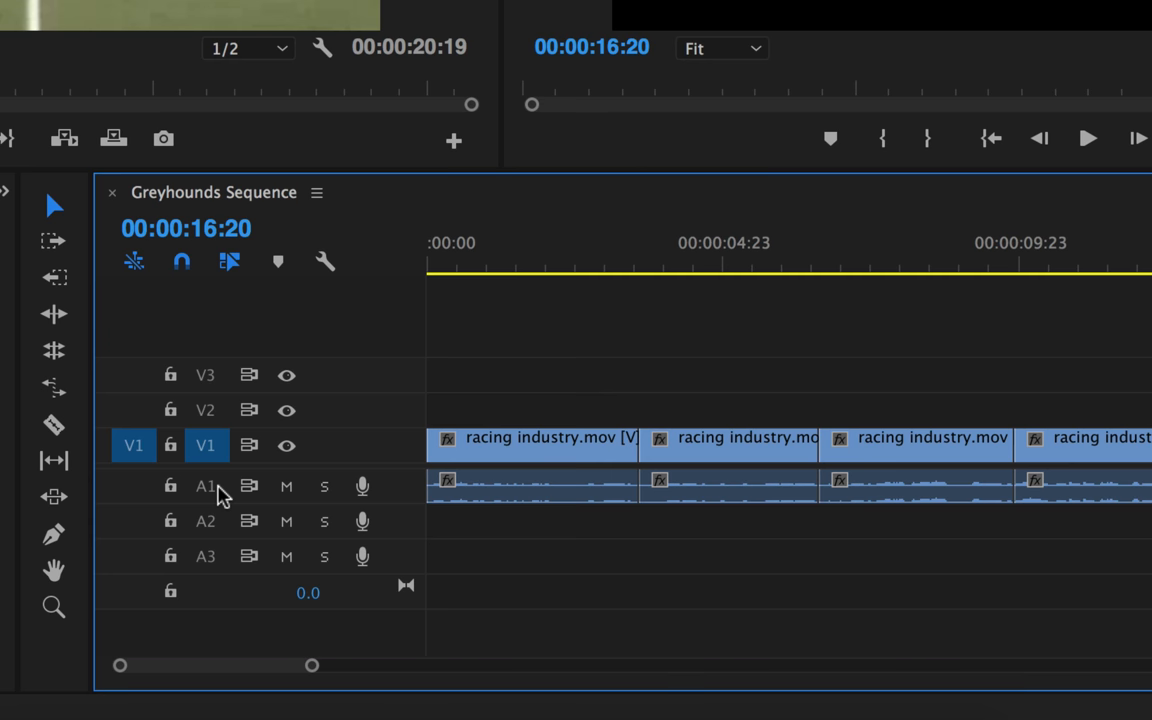
- Untarget the A1–A3 source patches and move the video source patch to V2
click(207, 410)
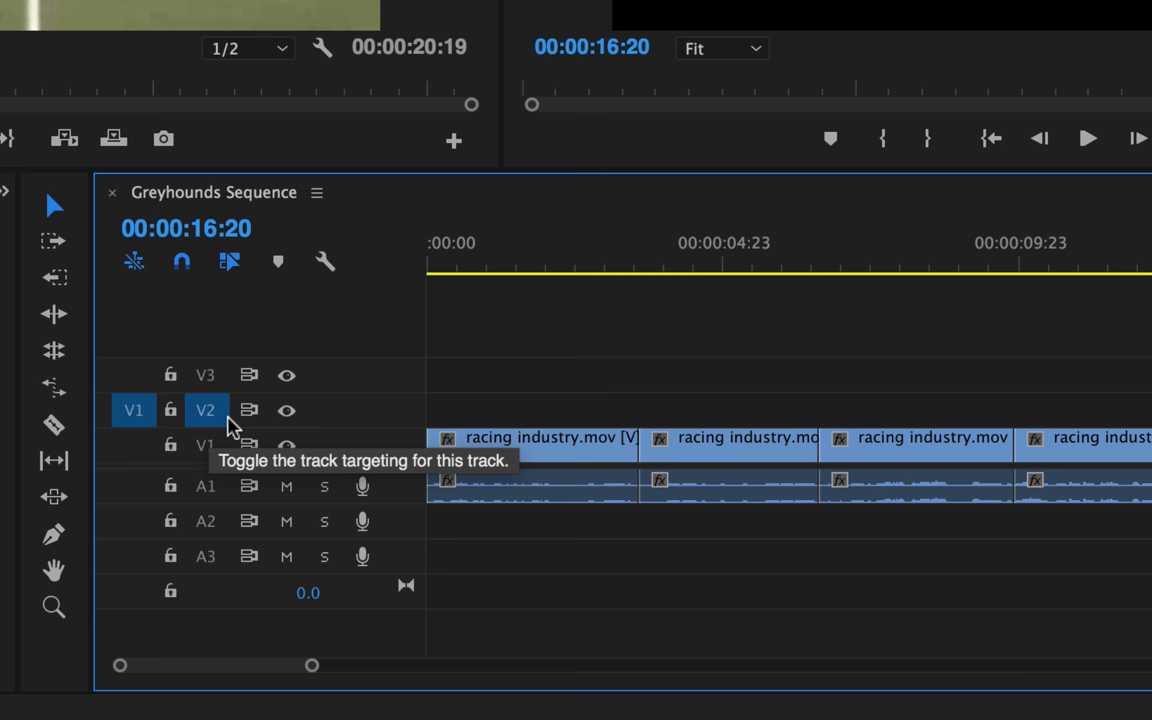
click(520, 268)
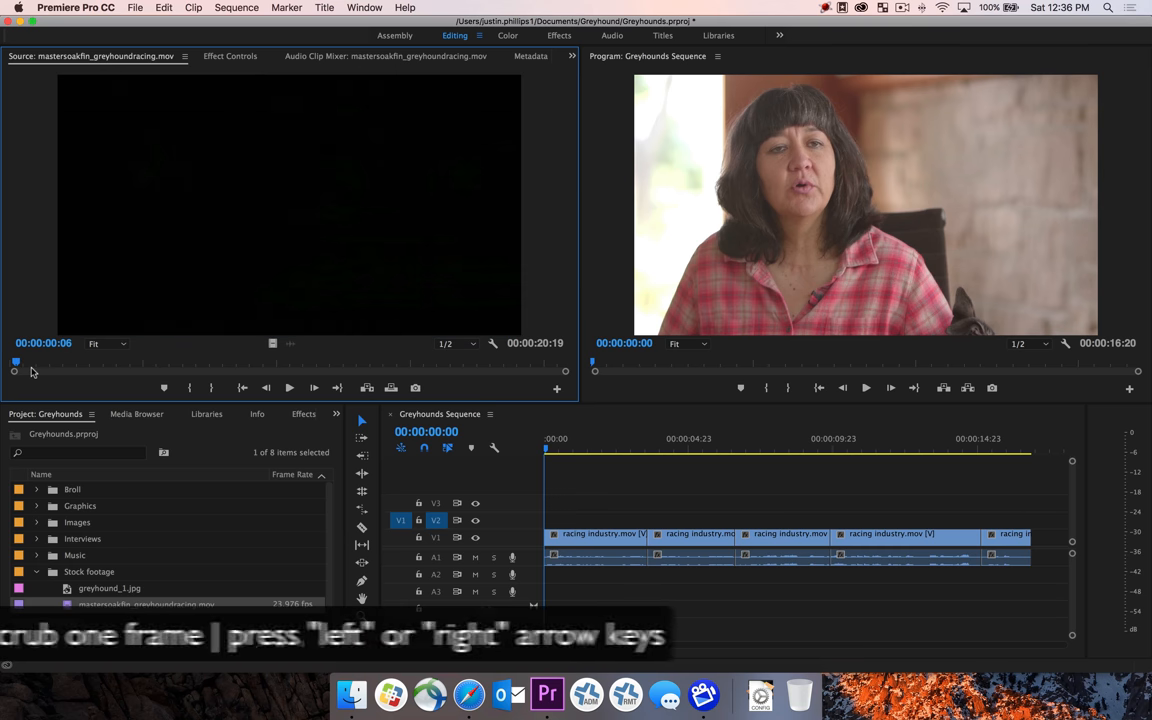
- Scrub the racing clip to find the opening shot and mark its Out point
key(right)
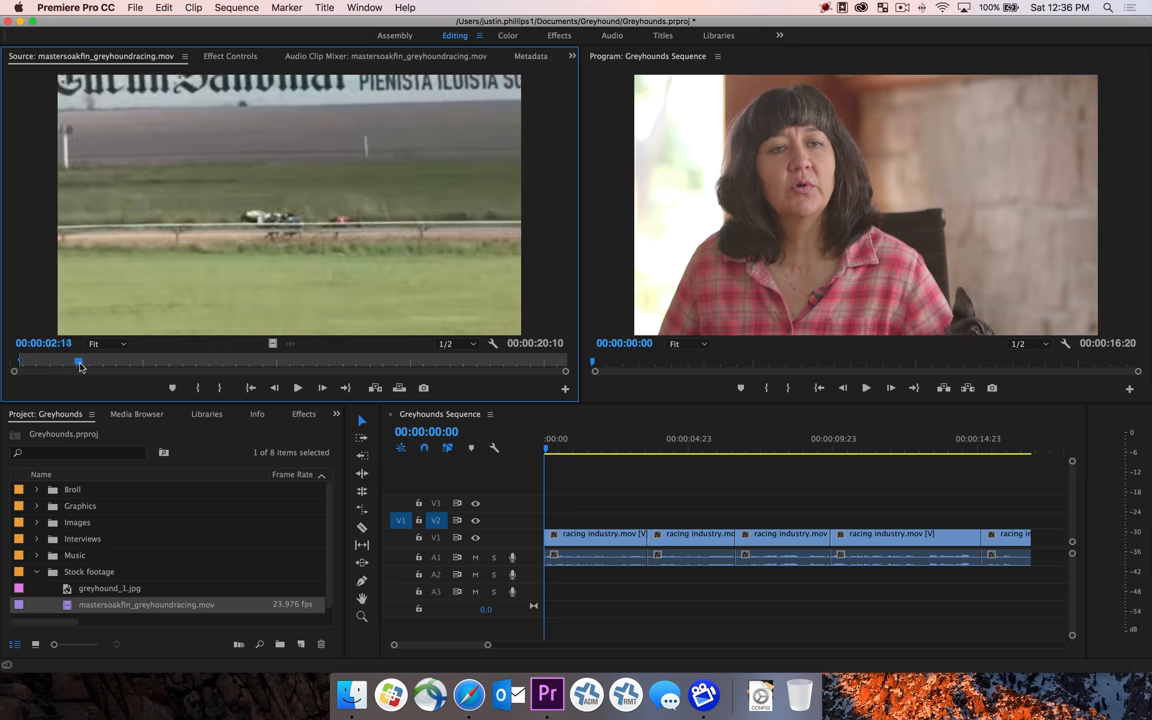
drag(79, 362, 123, 362)
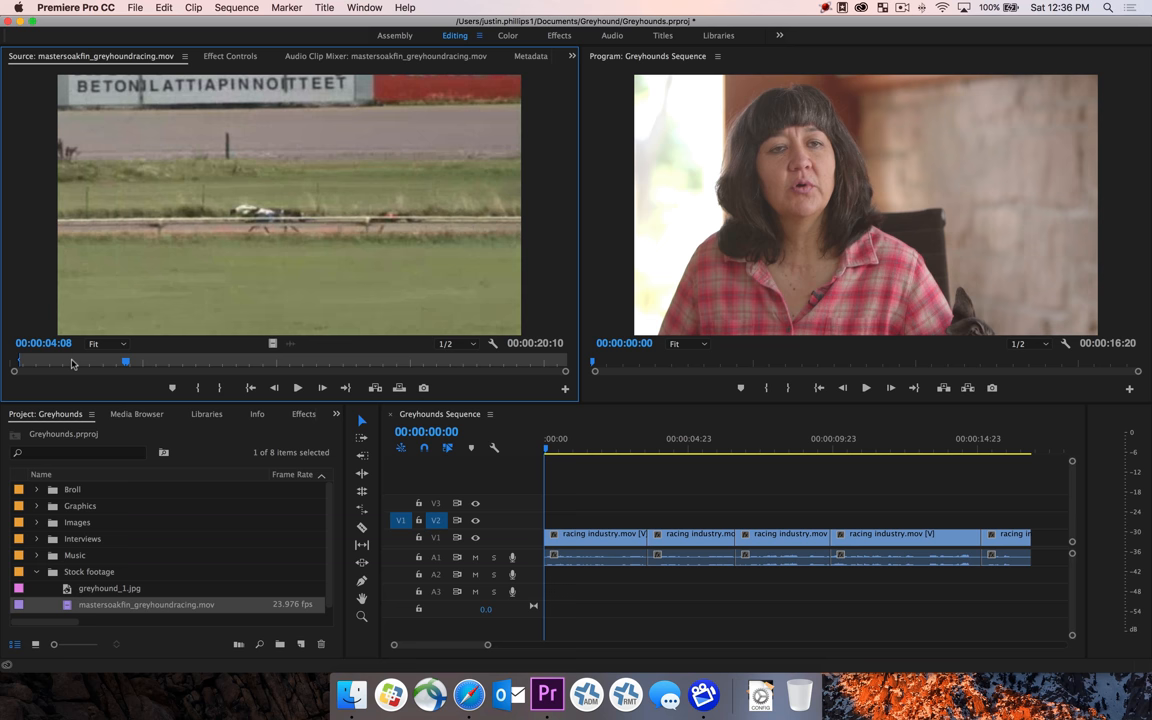
mouse_move(62, 362)
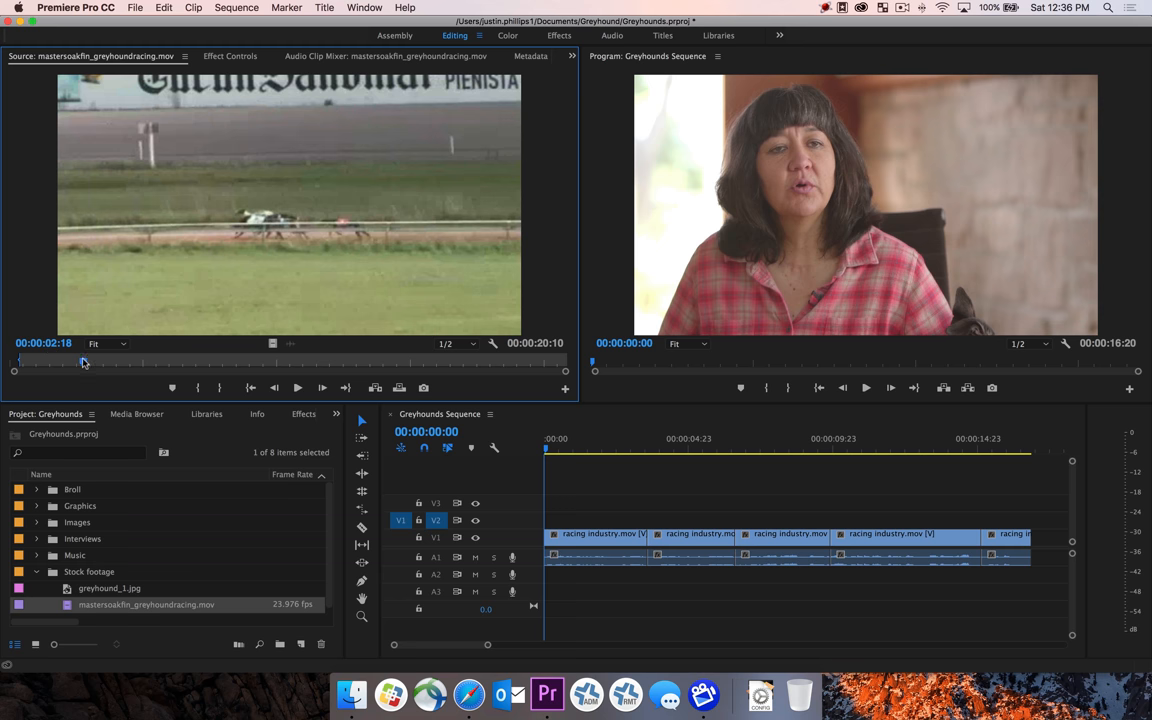
drag(83, 362, 96, 362)
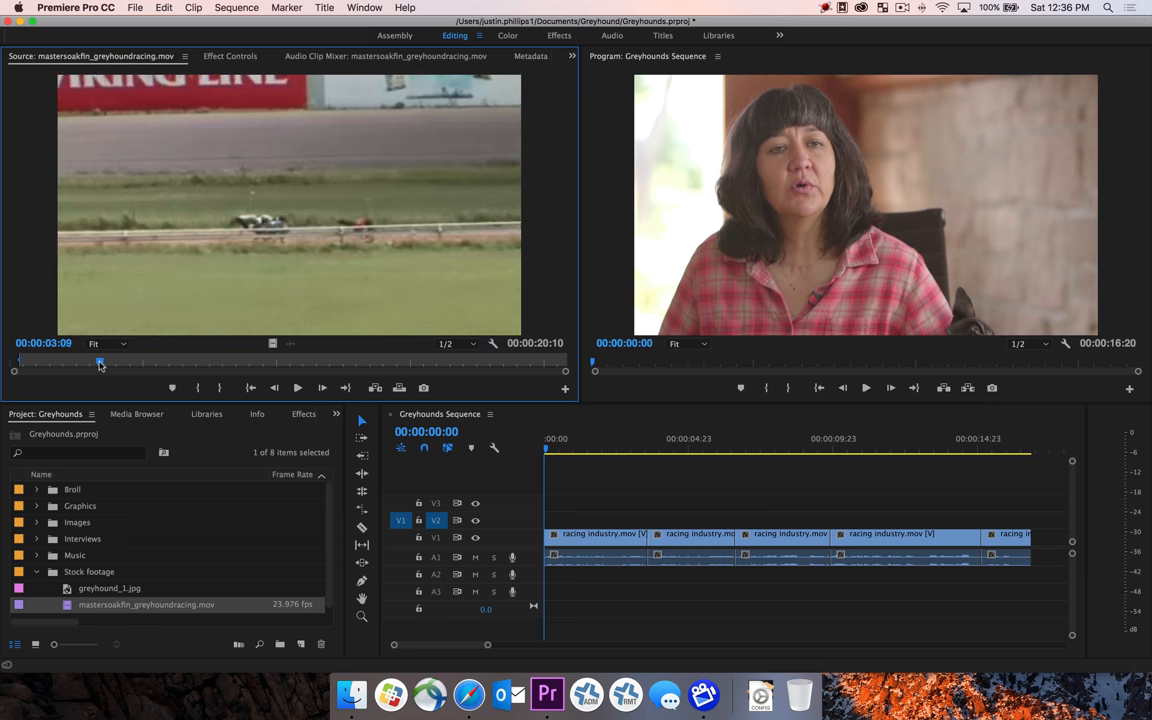
drag(100, 362, 120, 362)
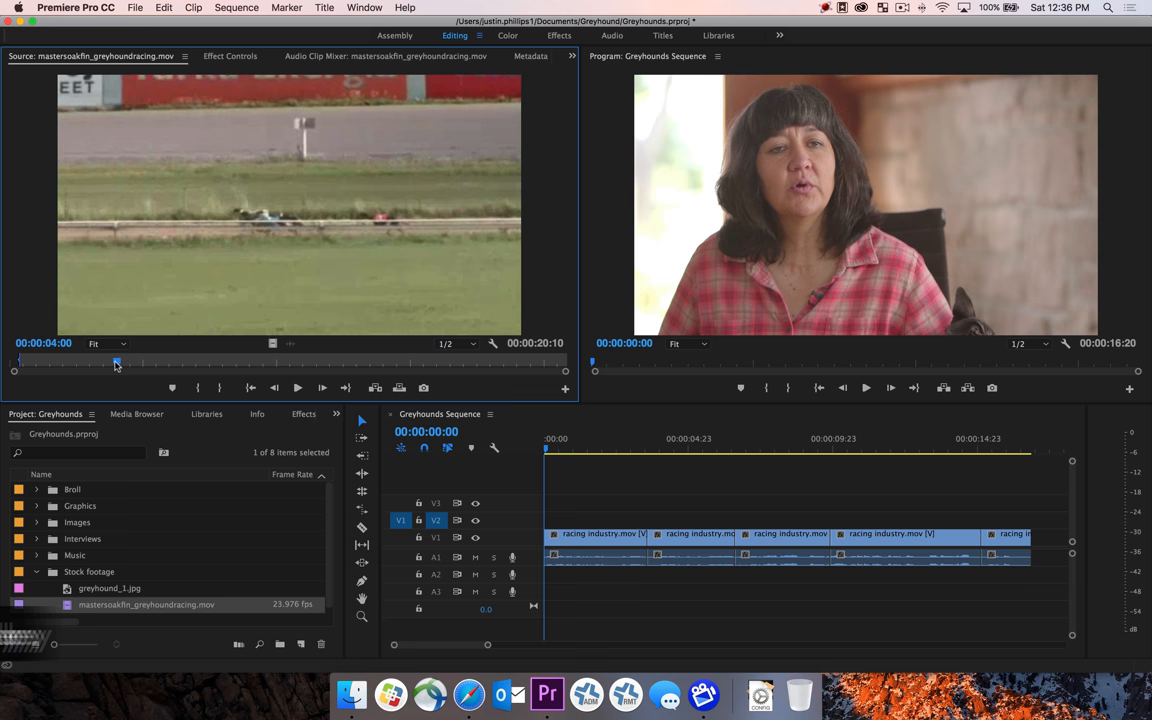
key(o)
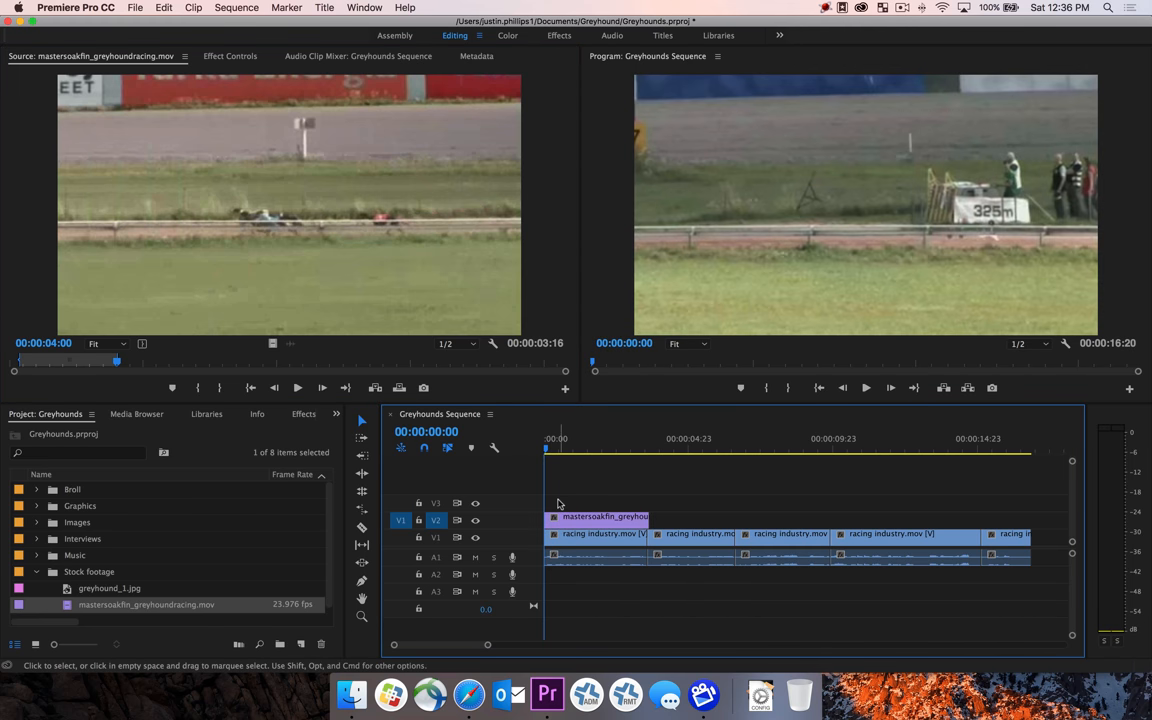
mouse_move(553, 450)
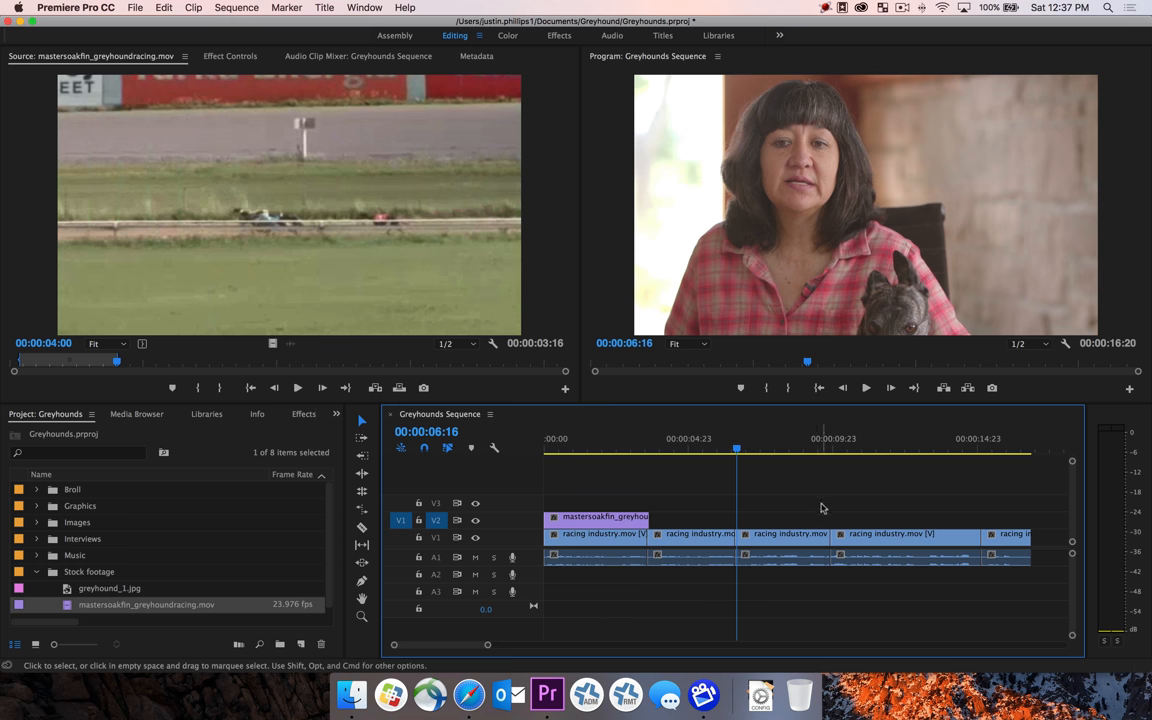
mouse_move(930, 504)
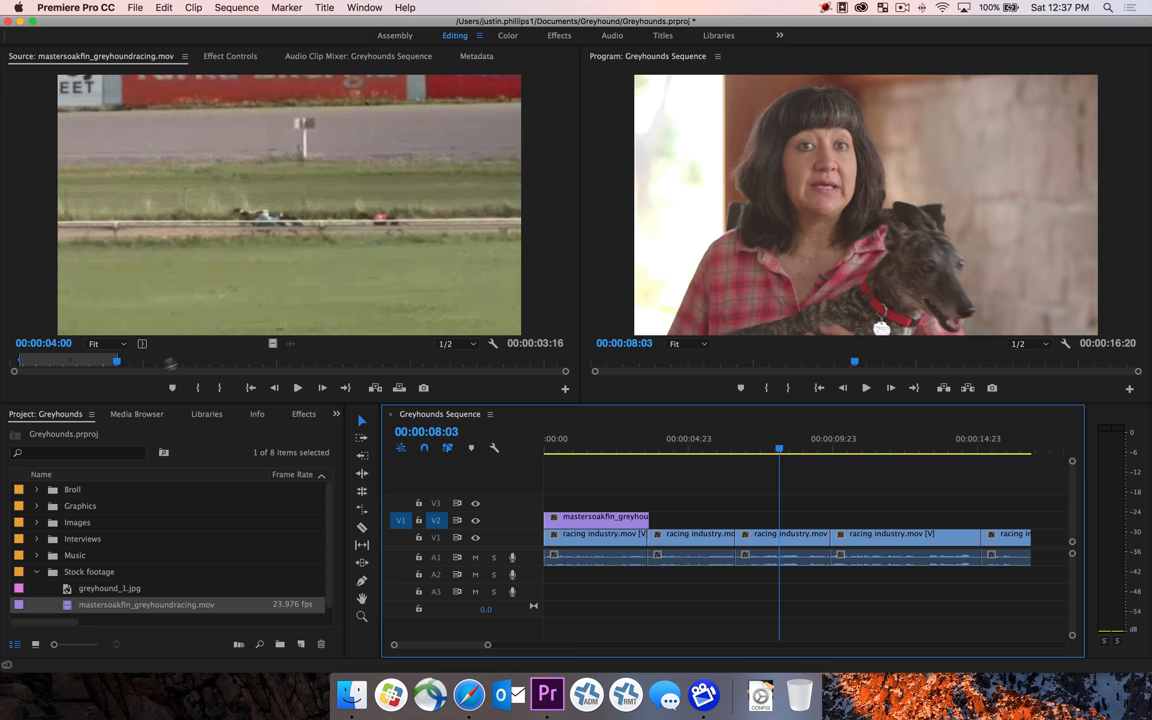
- Mark the track-bend shot (about 13:00 to 15:14) and overwrite it onto V2 near 4:18
drag(116, 361, 228, 361)
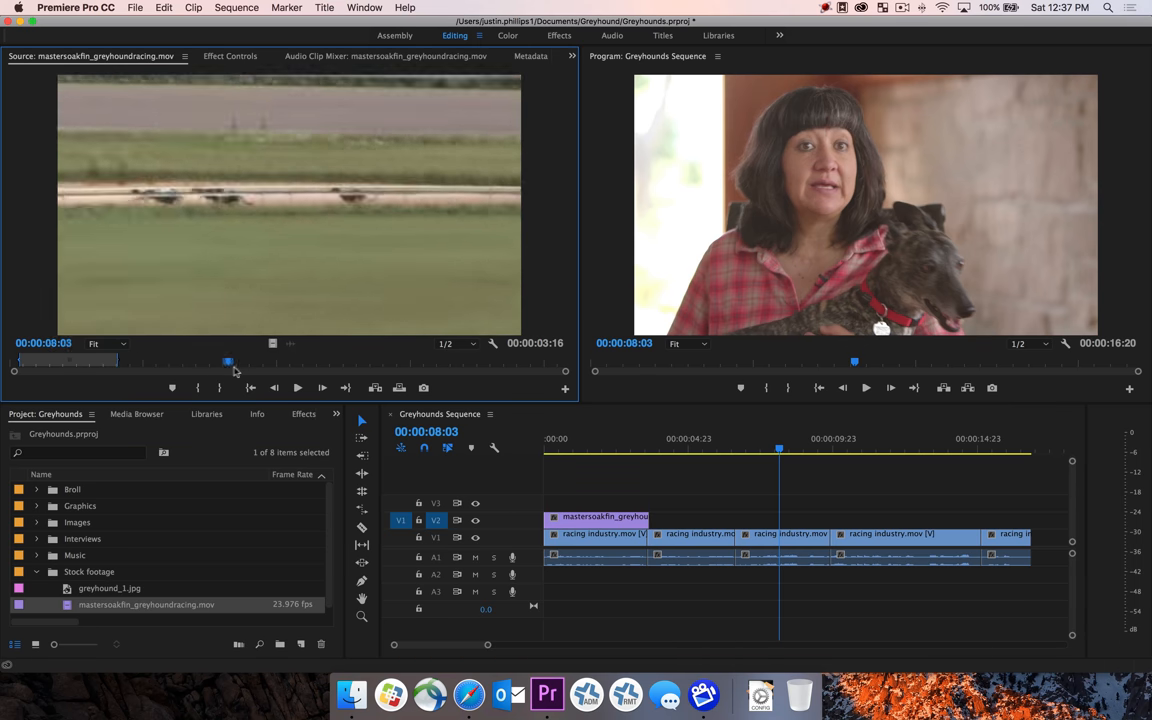
drag(228, 361, 375, 361)
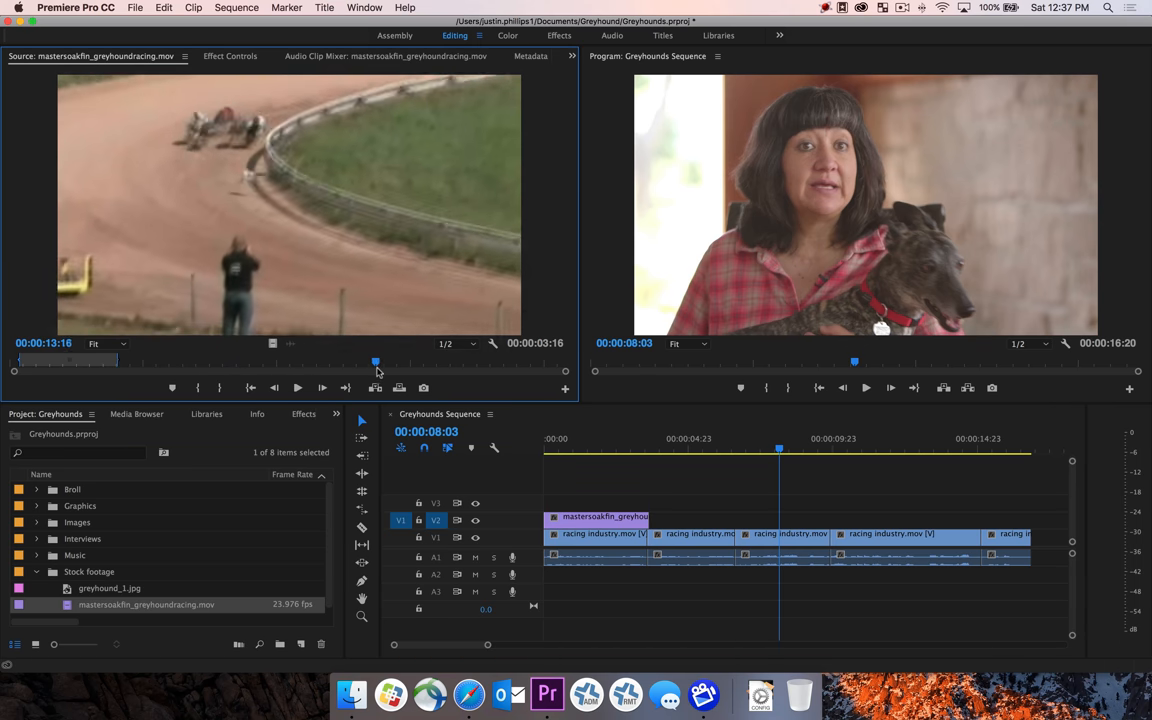
drag(375, 361, 360, 361)
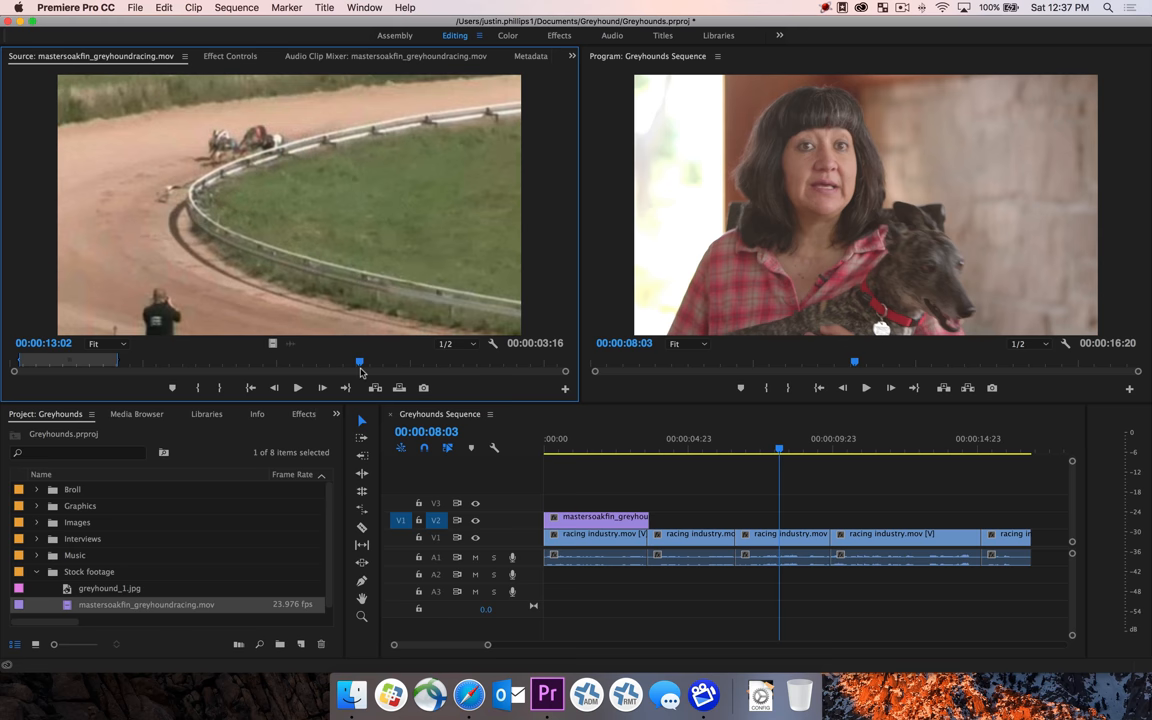
drag(360, 360, 356, 362)
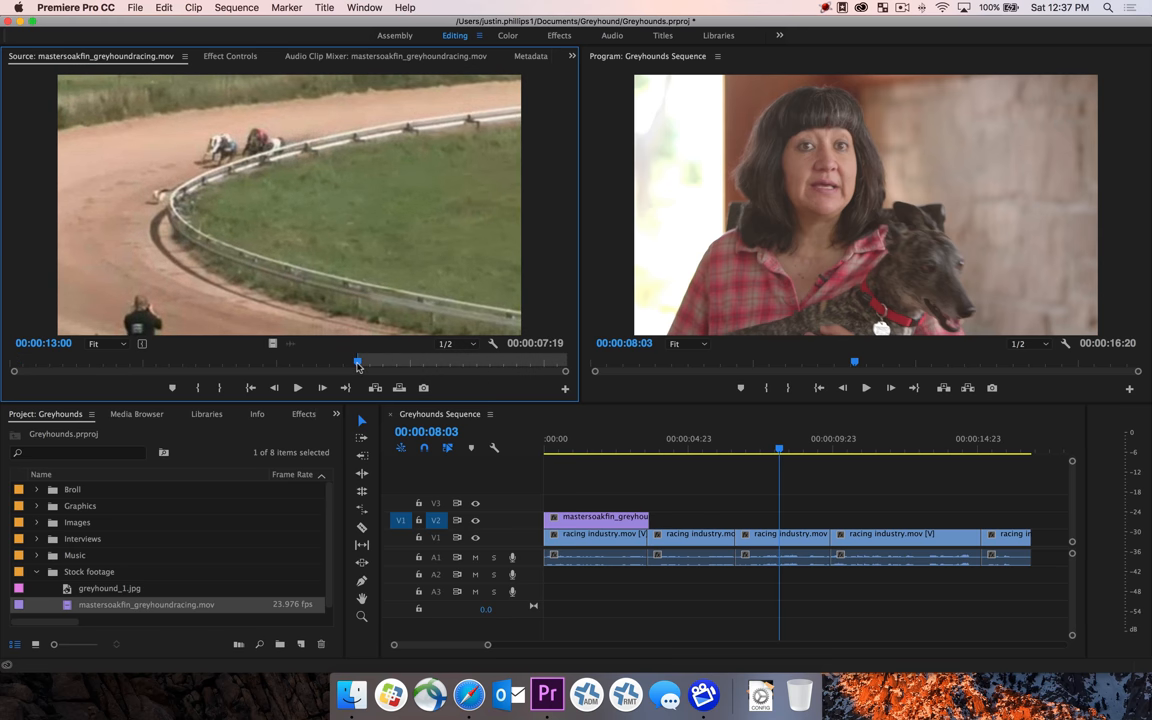
drag(357, 361, 393, 361)
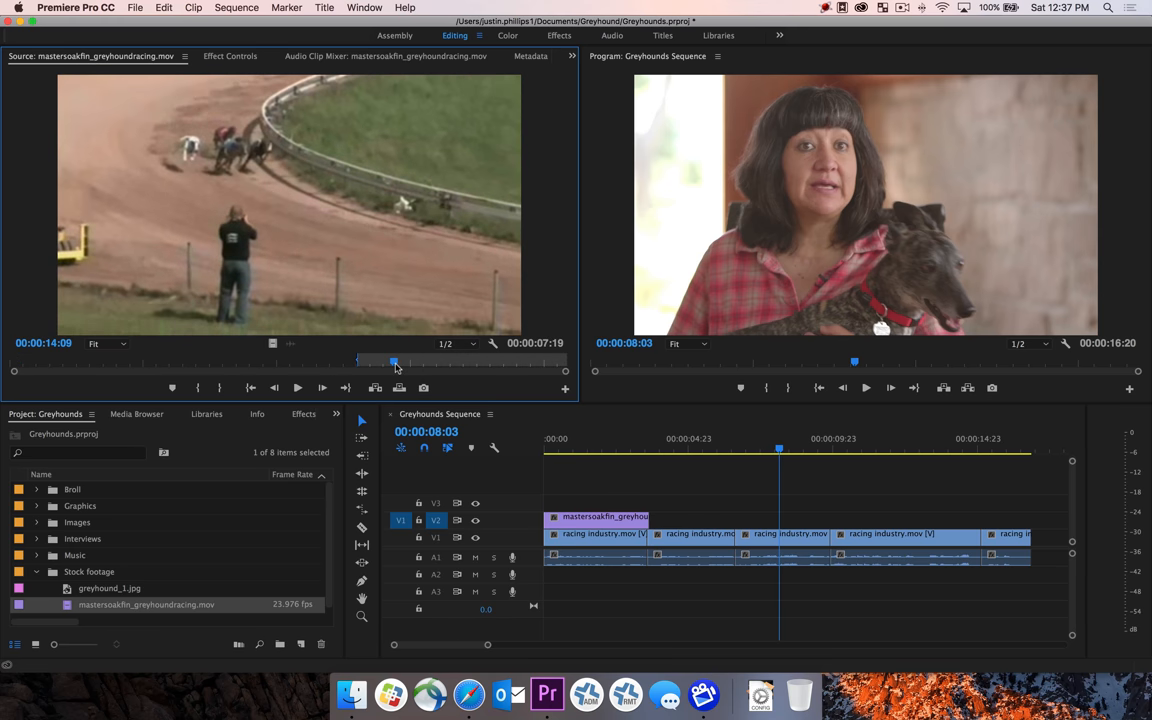
drag(395, 361, 413, 361)
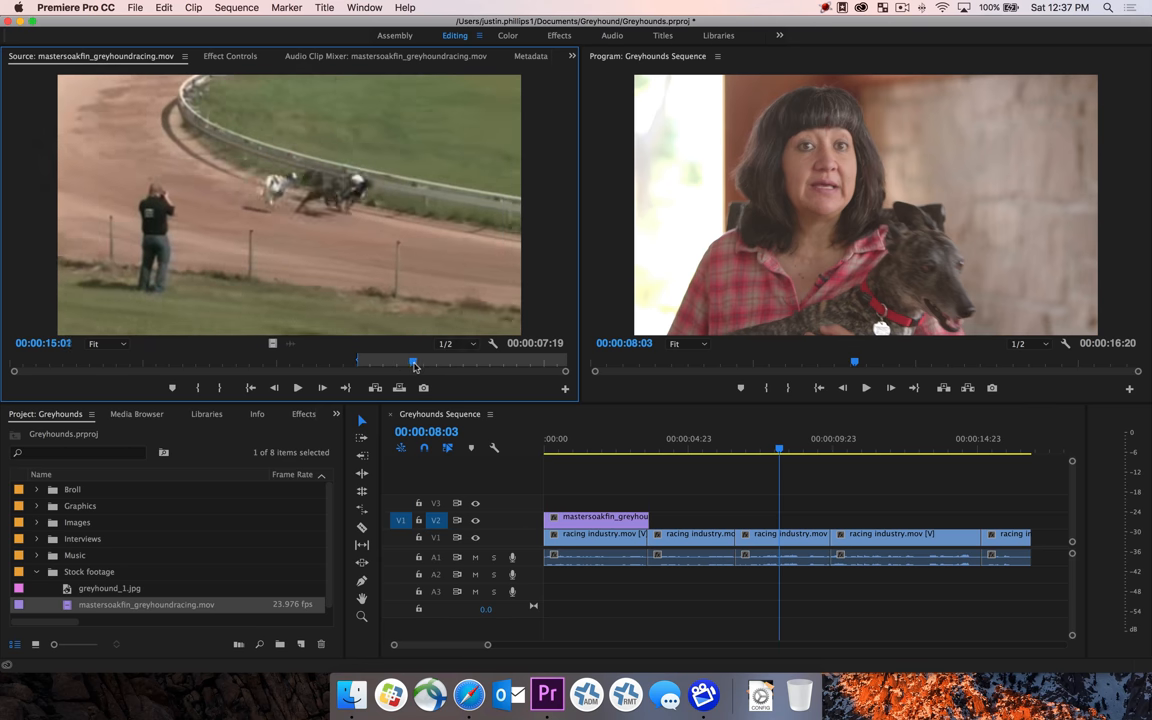
drag(414, 361, 428, 361)
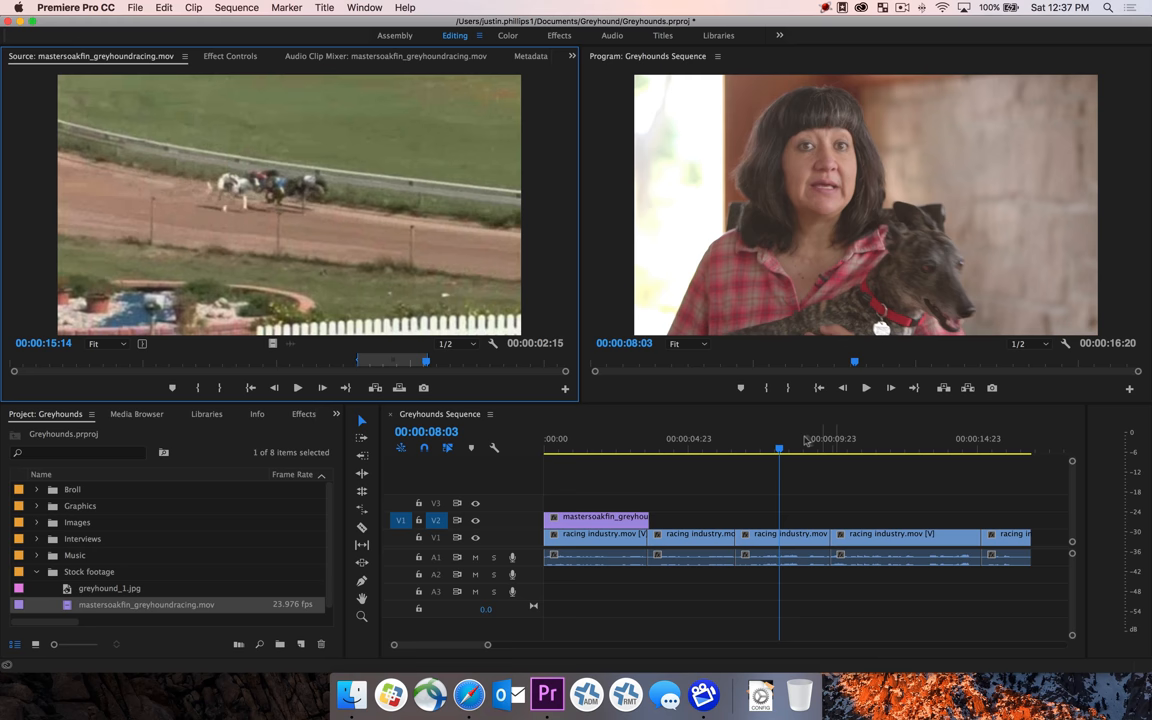
click(700, 450)
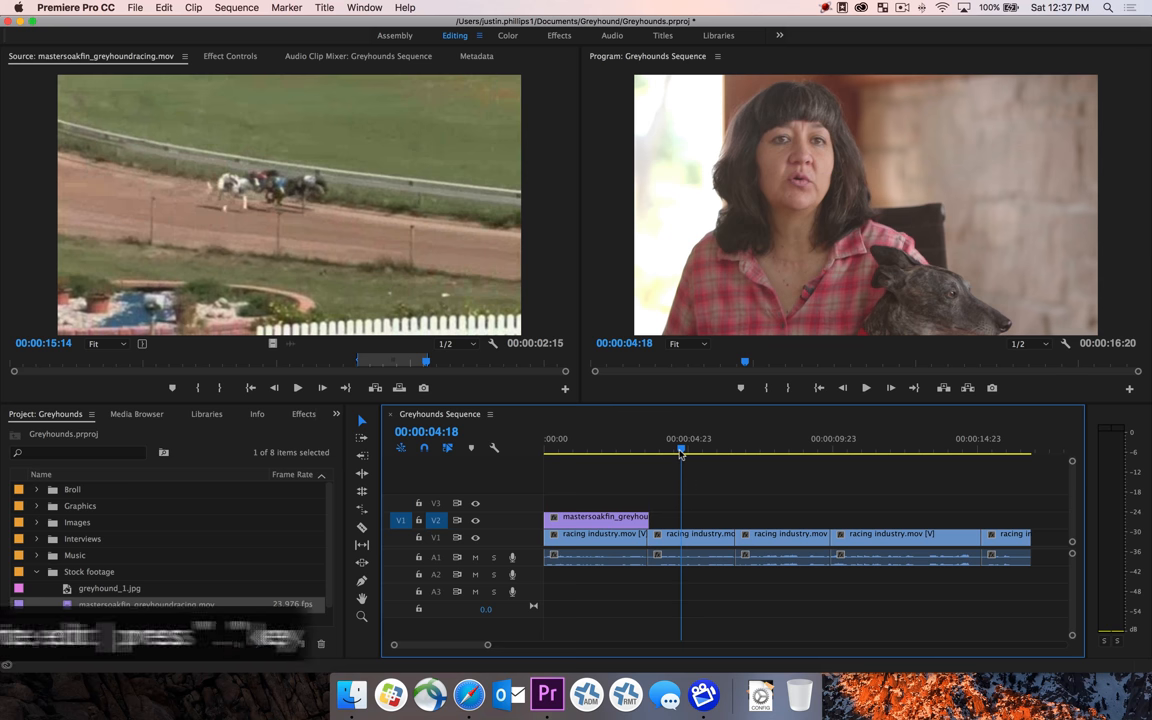
key(.)
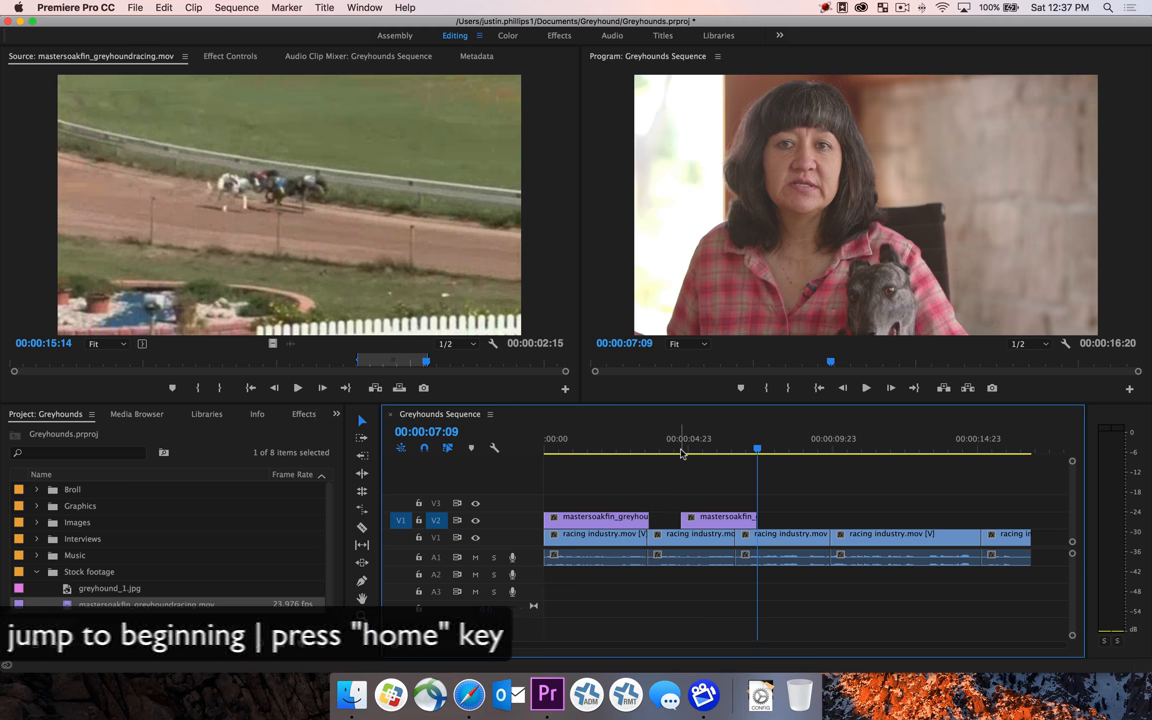
- Return to the sequence start and align the second racing clip with the third interview clip
key(home)
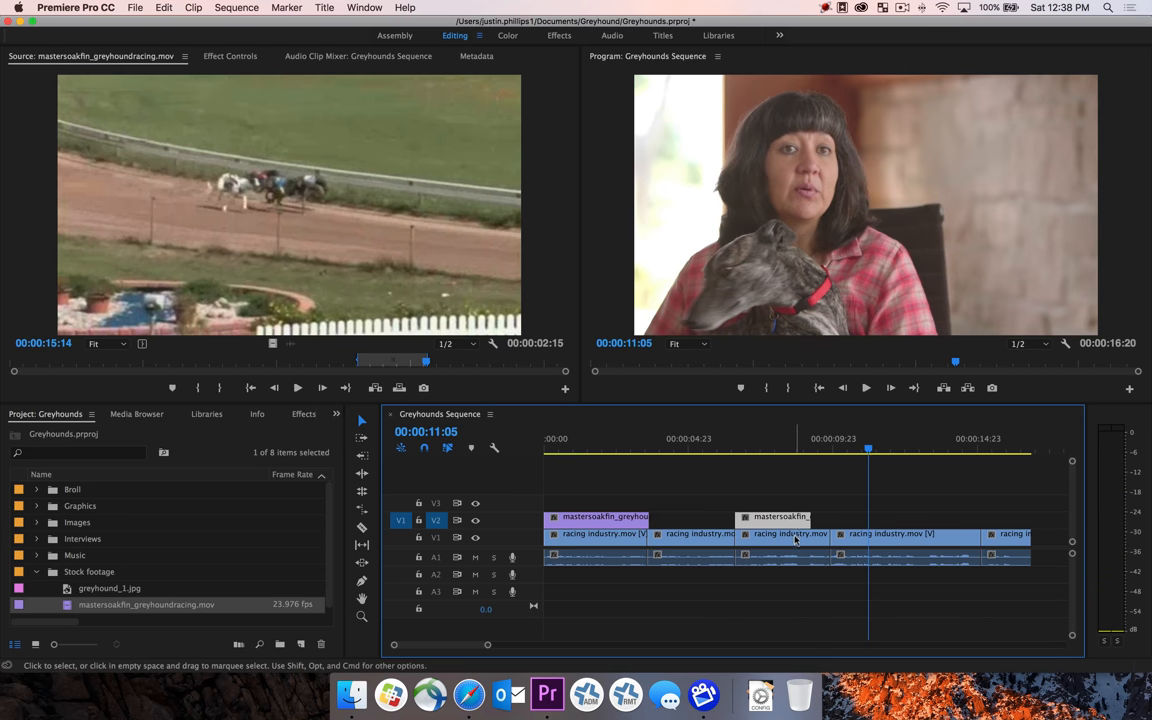
click(780, 516)
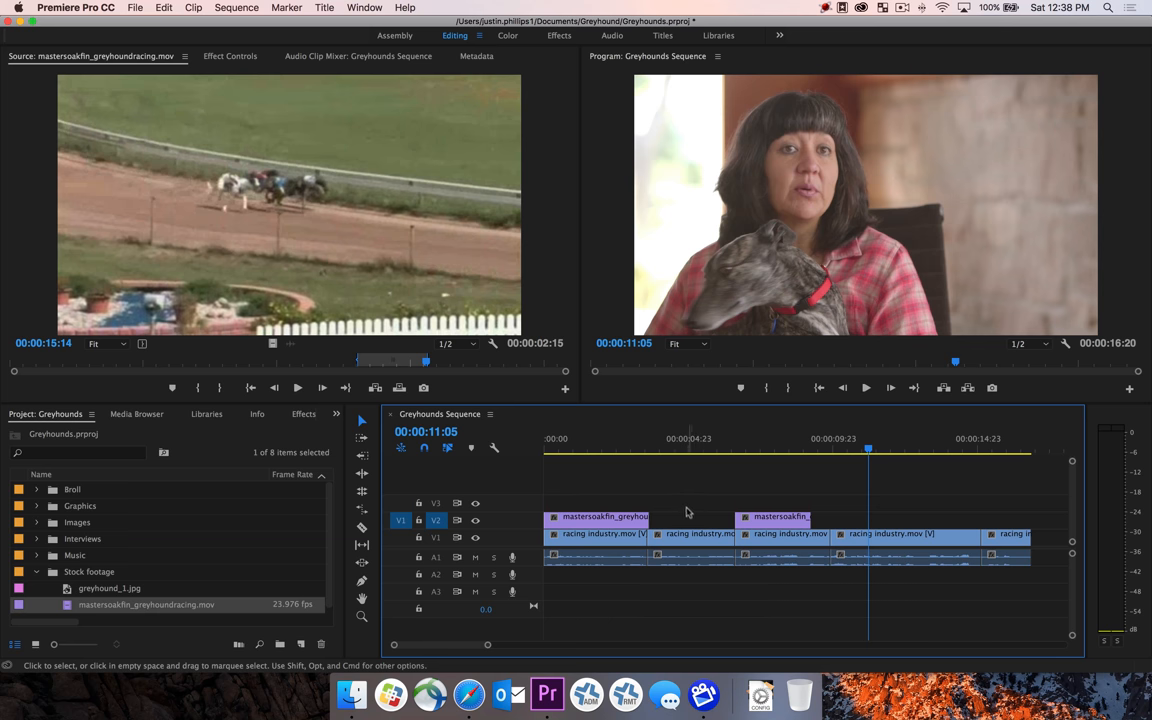
click(810, 450)
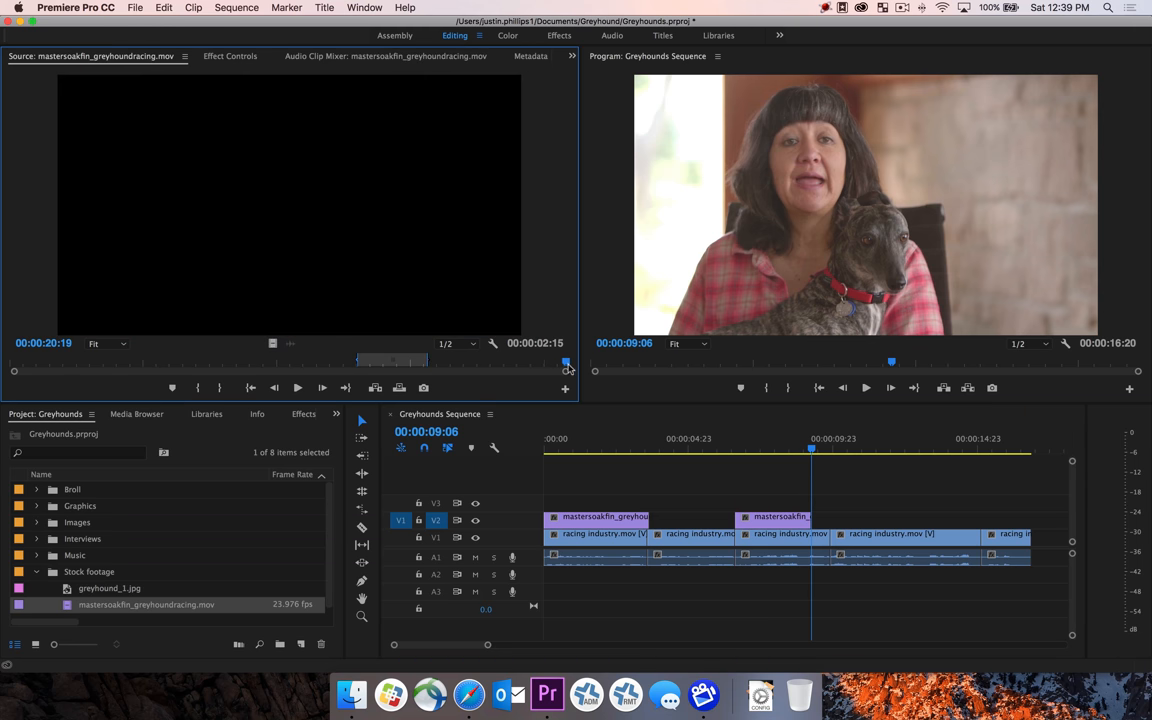
- Scrub the end of the racing footage for the final shot, then play back the sequence
drag(567, 362, 525, 362)
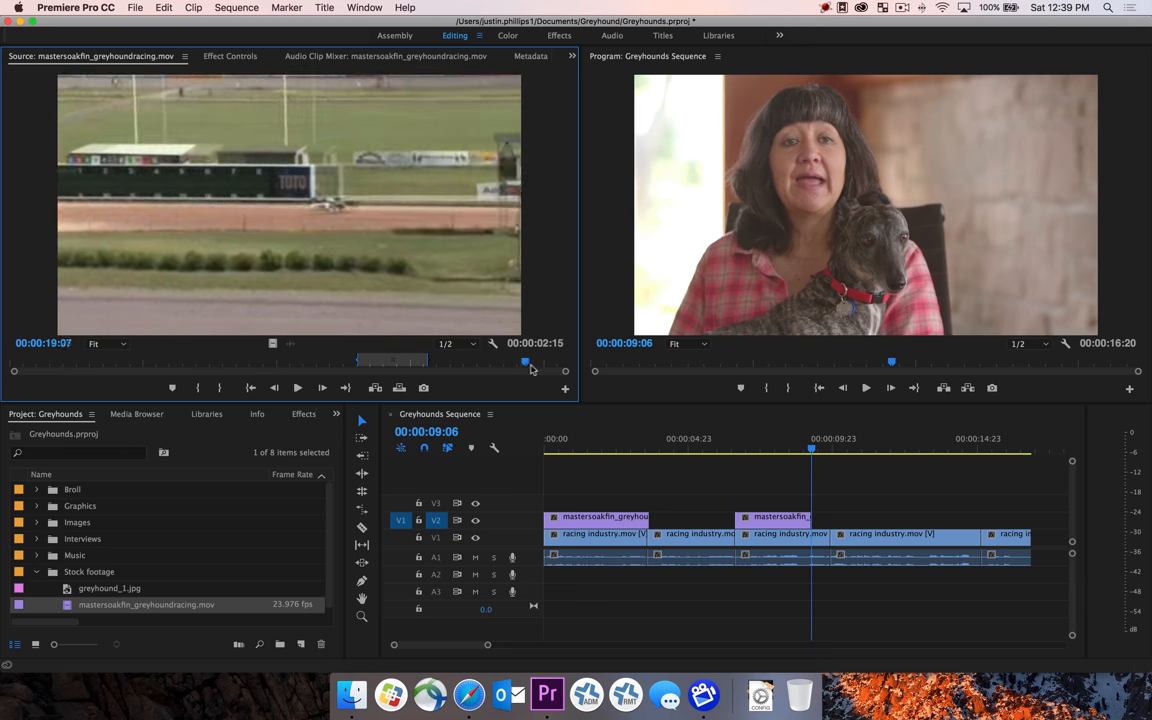
drag(525, 362, 560, 362)
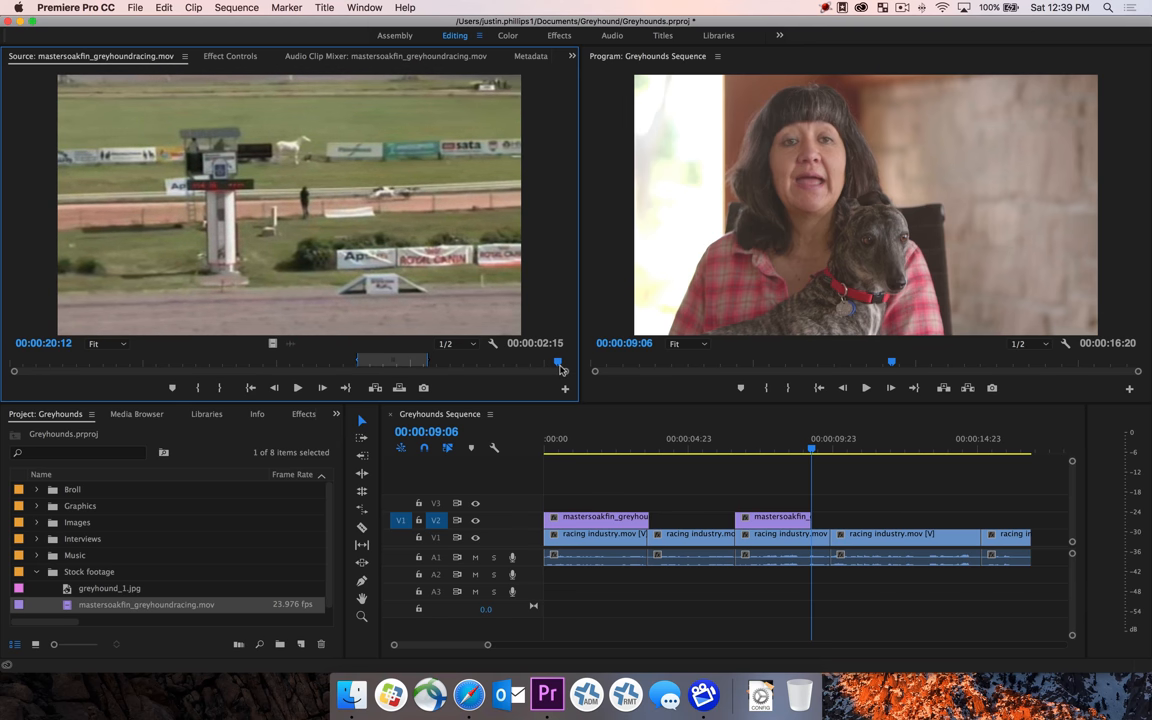
drag(558, 362, 515, 362)
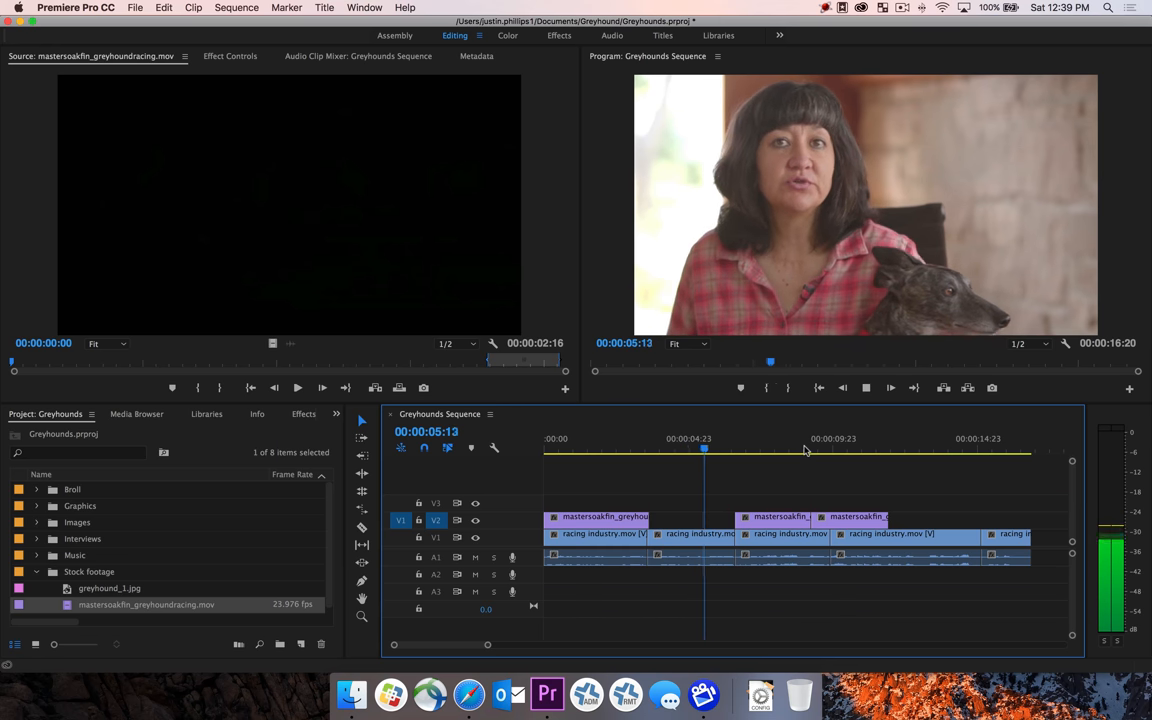
click(762, 448)
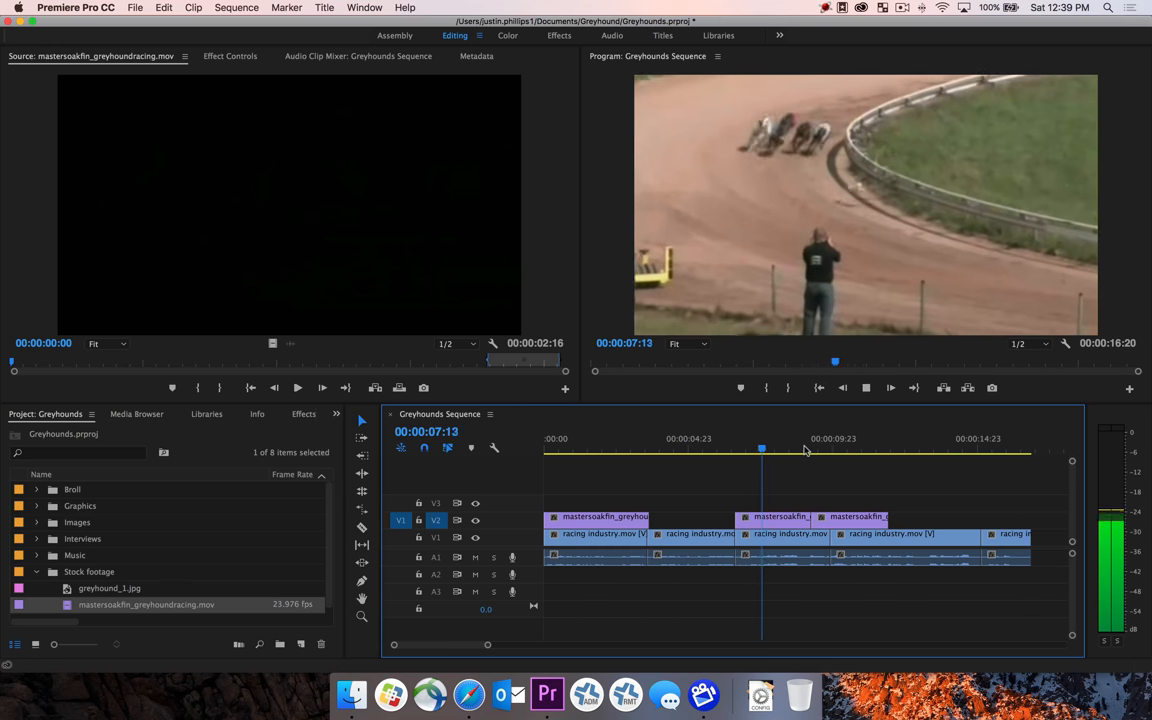